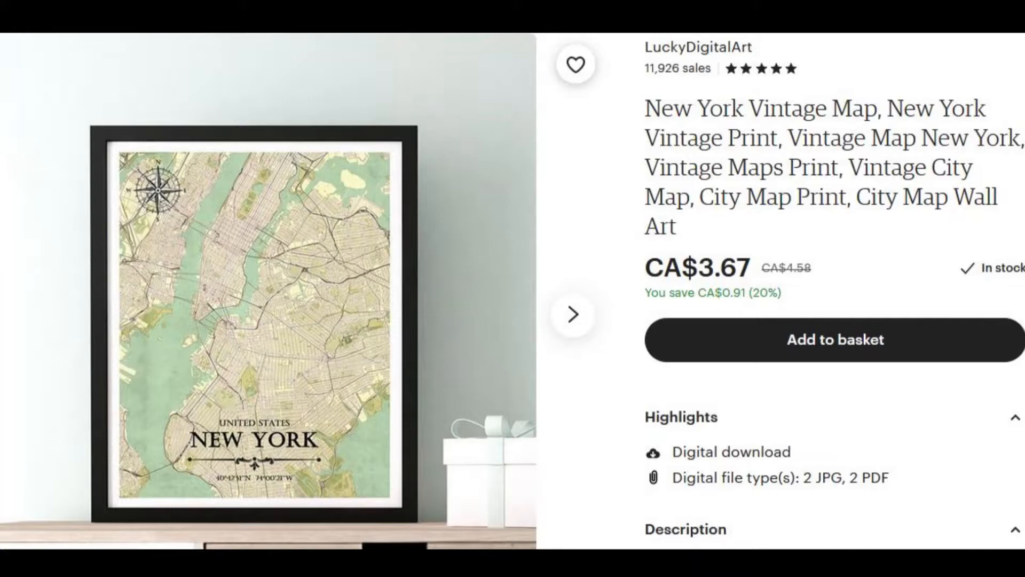
Step: Scroll down the Snazzy Maps home page through the featured map styles
scroll(down, 3)
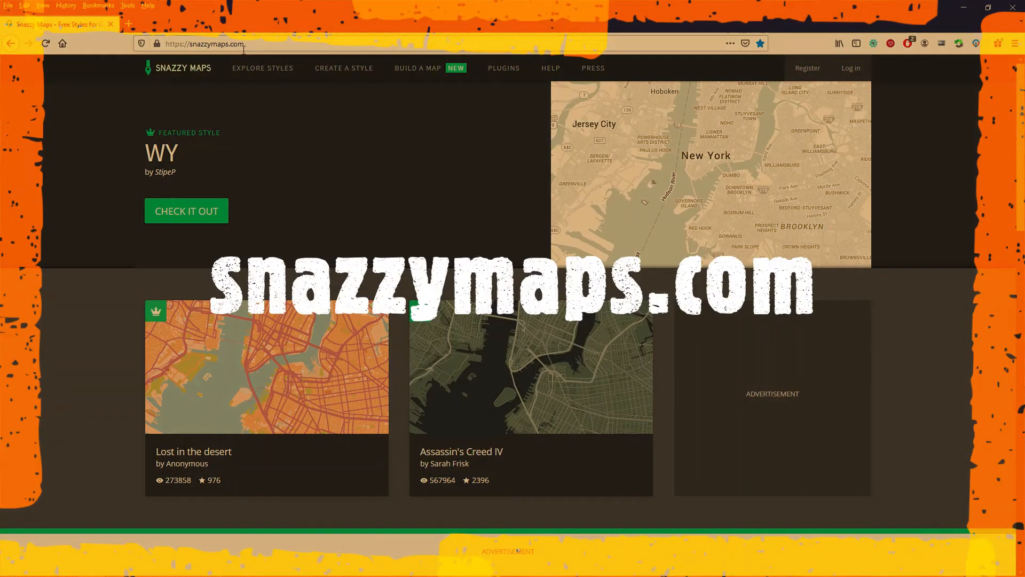
scroll(down, 3)
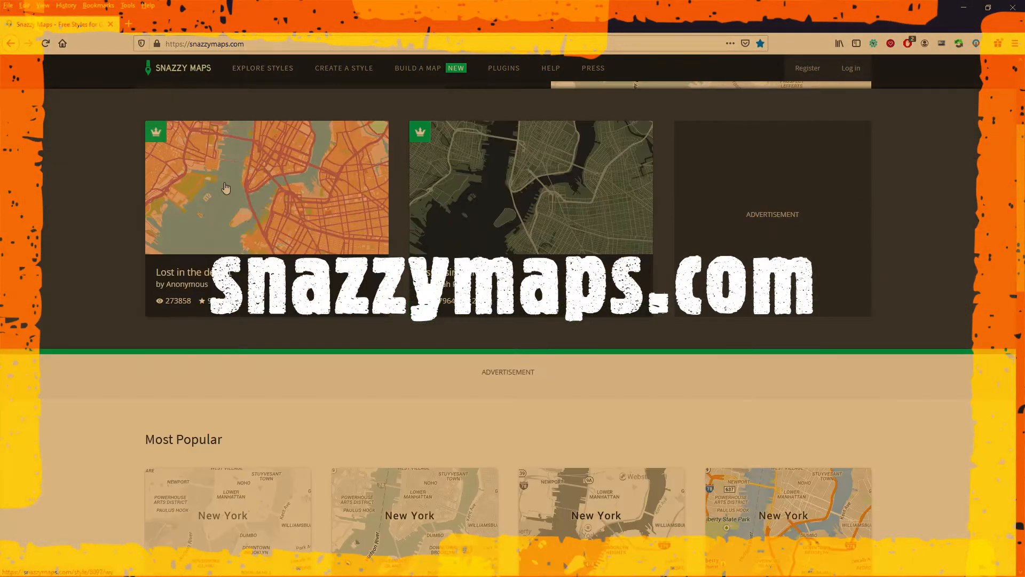
scroll(down, 3)
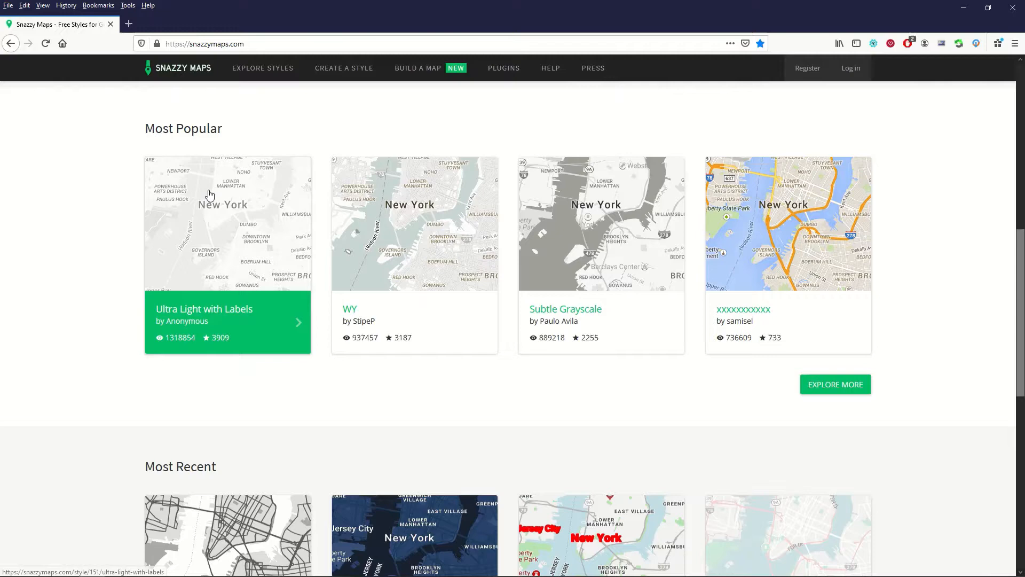
mouse_move(425, 275)
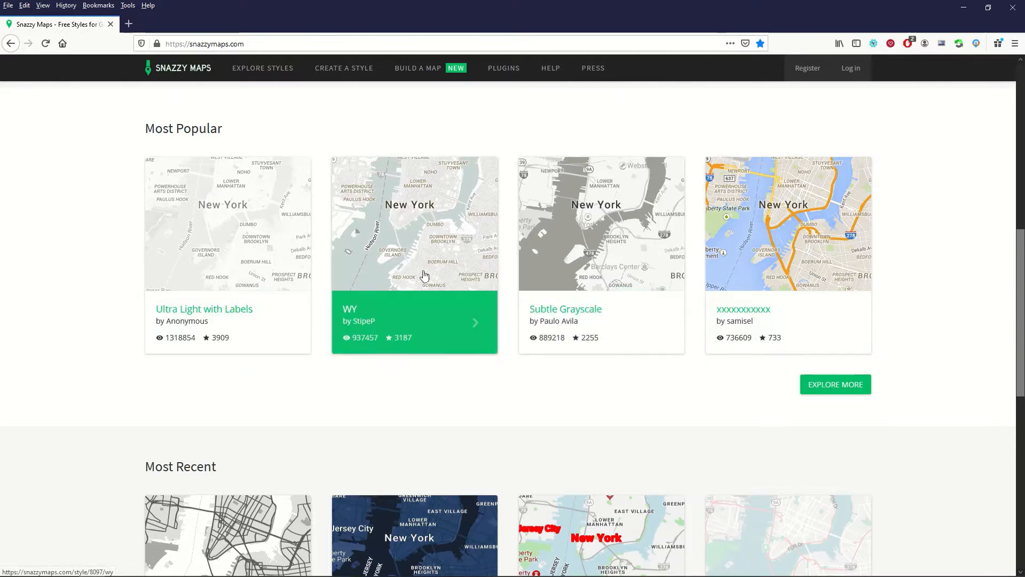
scroll(down, 3)
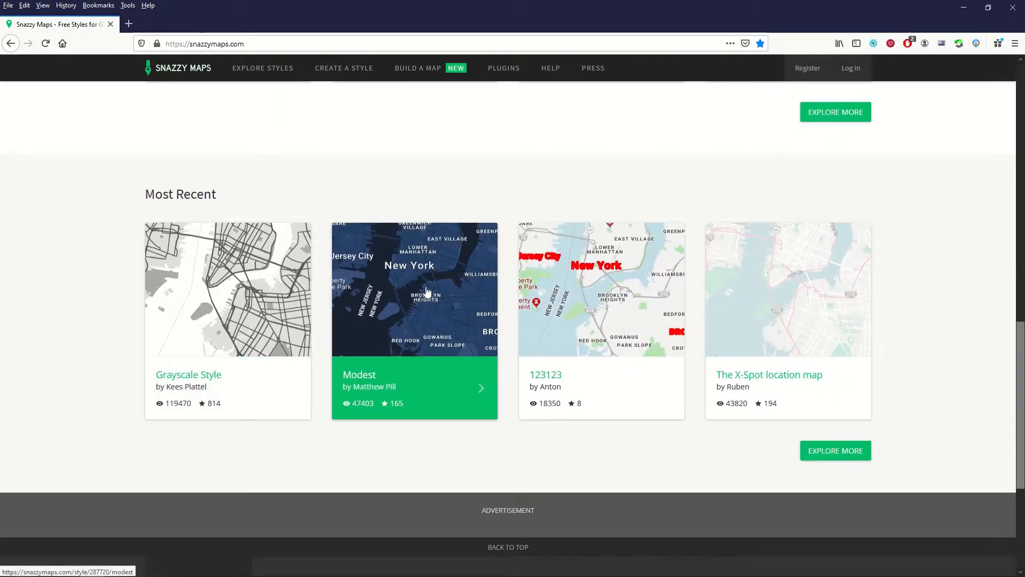
scroll(down, 3)
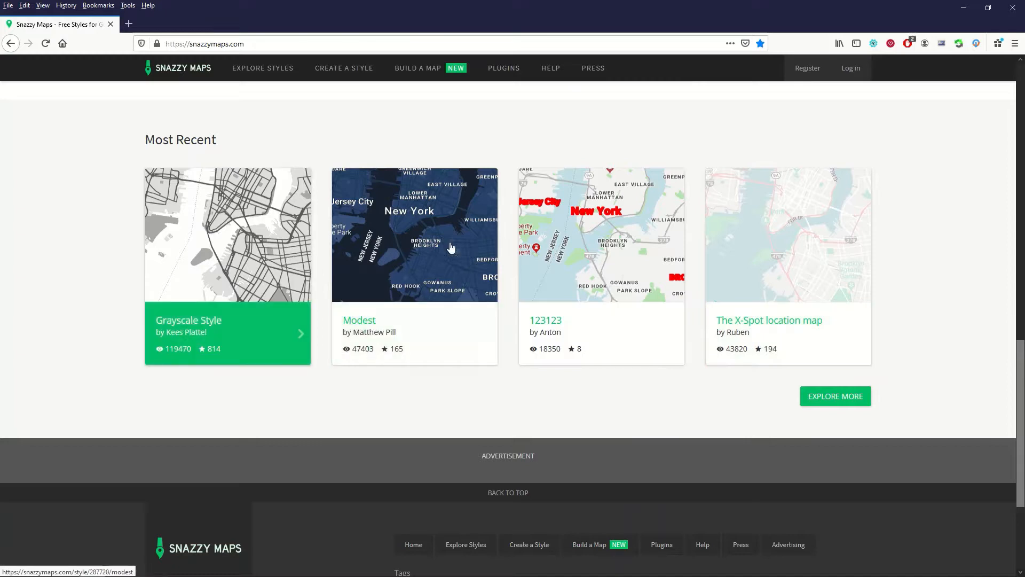
mouse_move(501, 256)
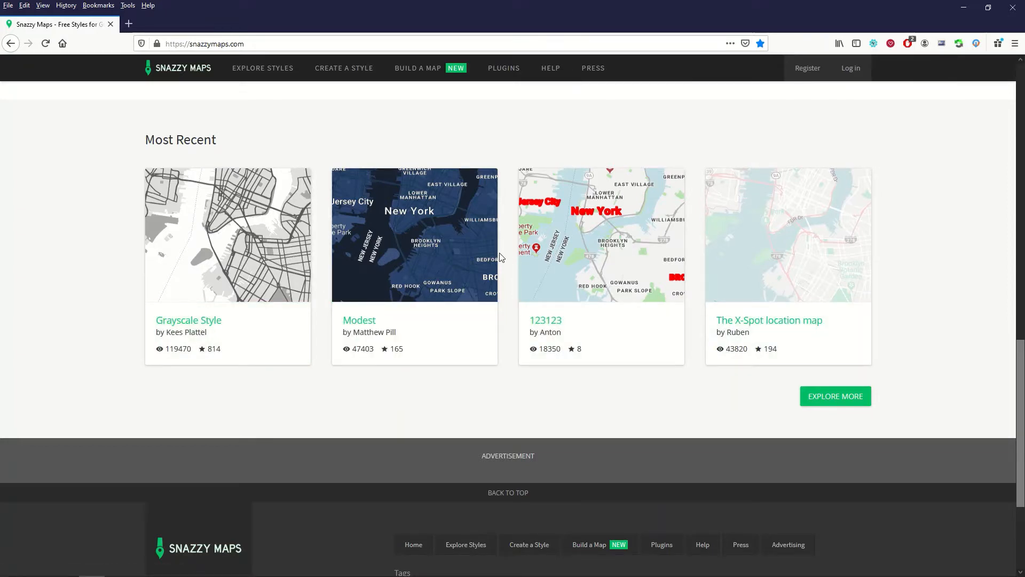
scroll(down, 3)
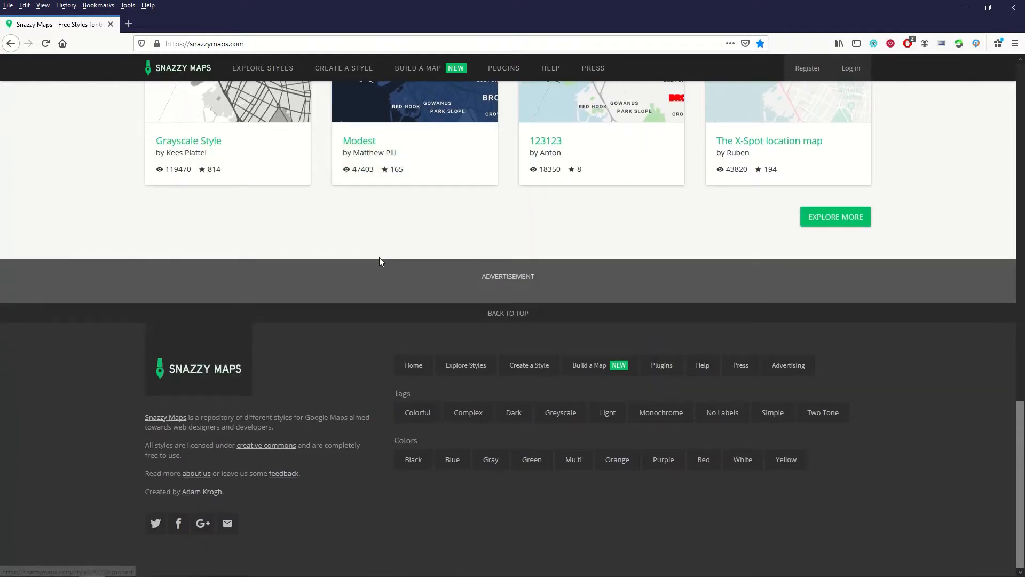
mouse_move(148, 446)
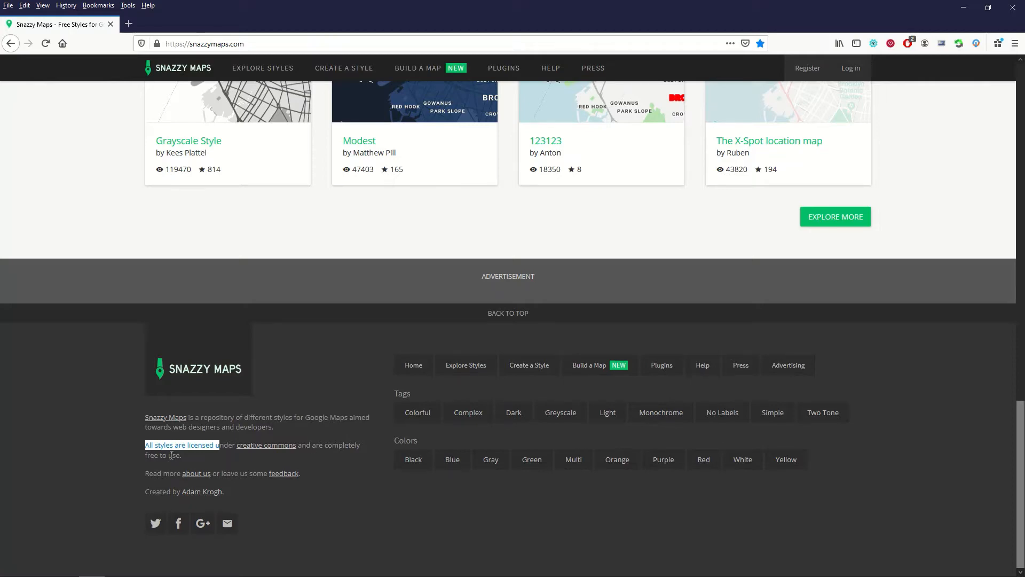
scroll(up, 3)
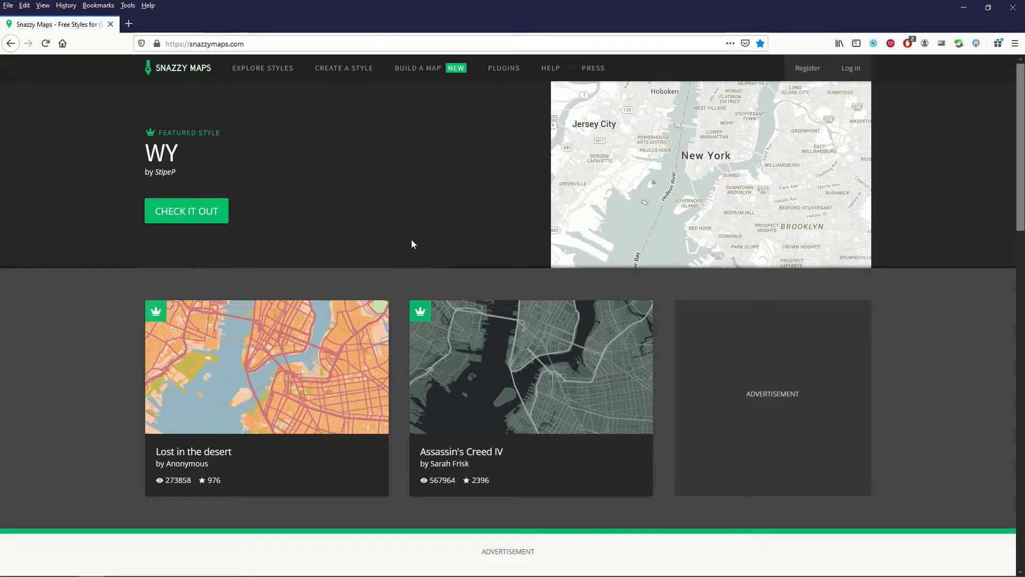
scroll(down, 3)
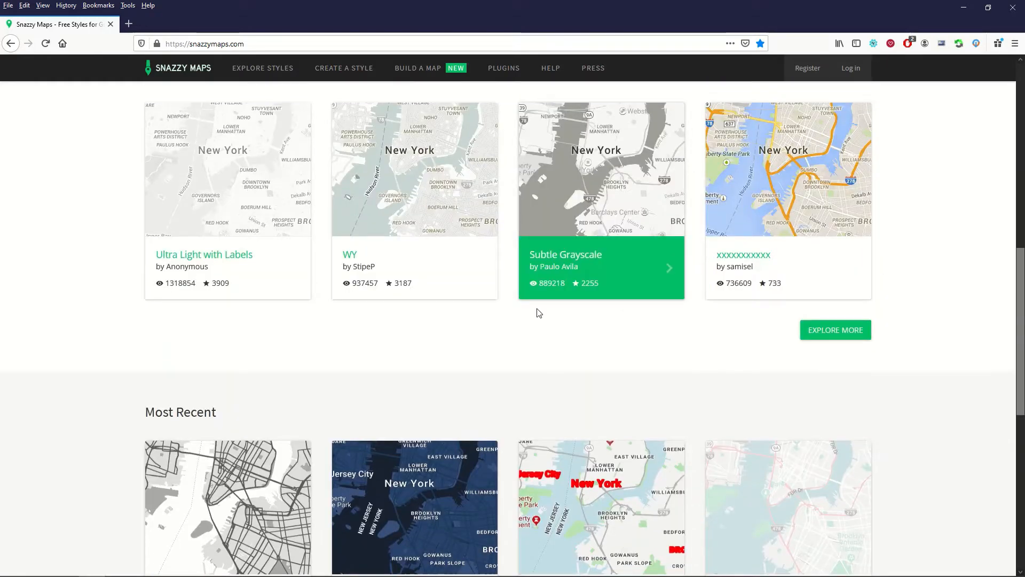
scroll(down, 3)
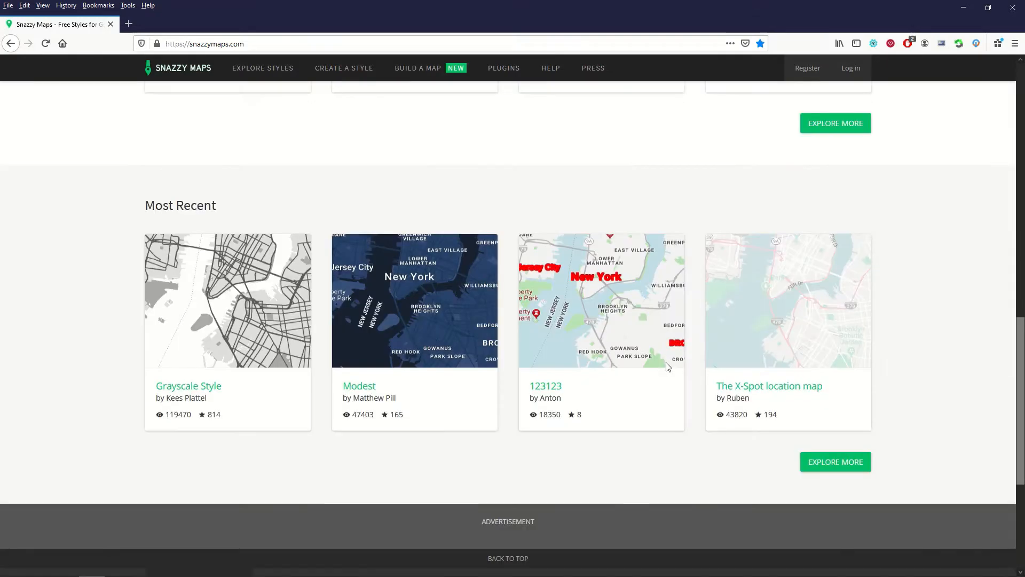
scroll(down, 3)
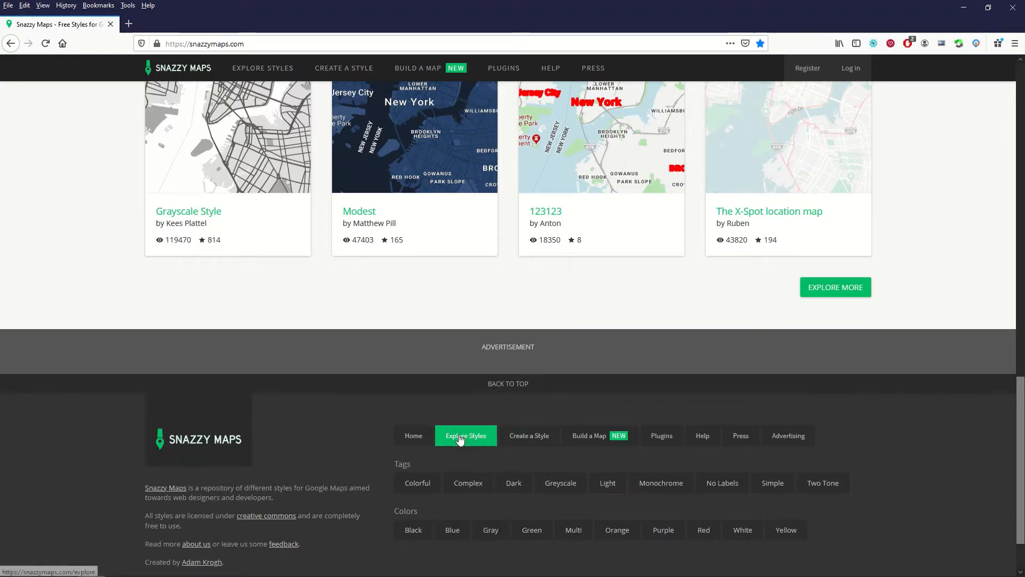
Step: Open the full styles catalogue and scroll to the page-number links at the bottom
click(465, 436)
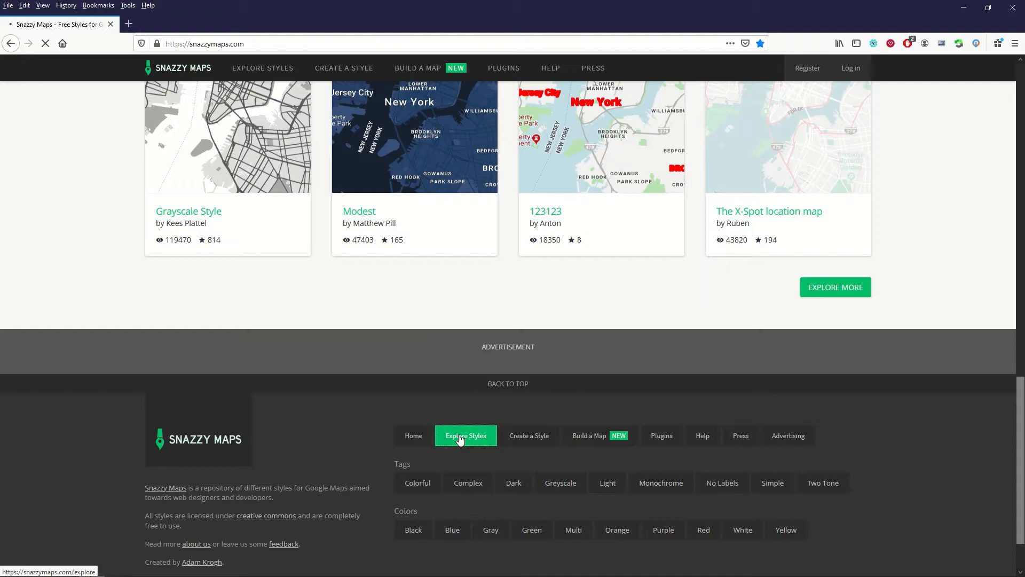
click(465, 436)
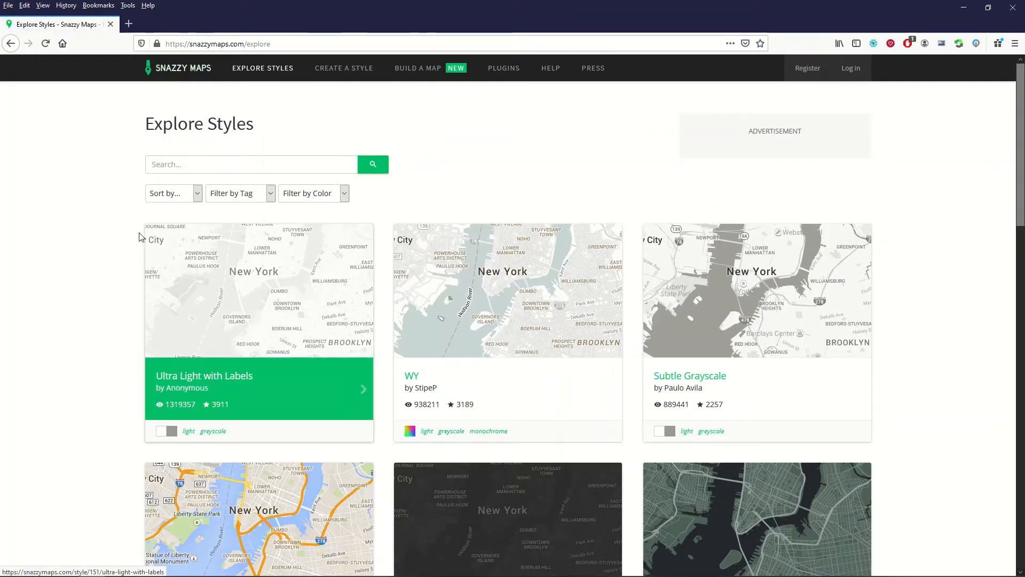
mouse_move(189, 196)
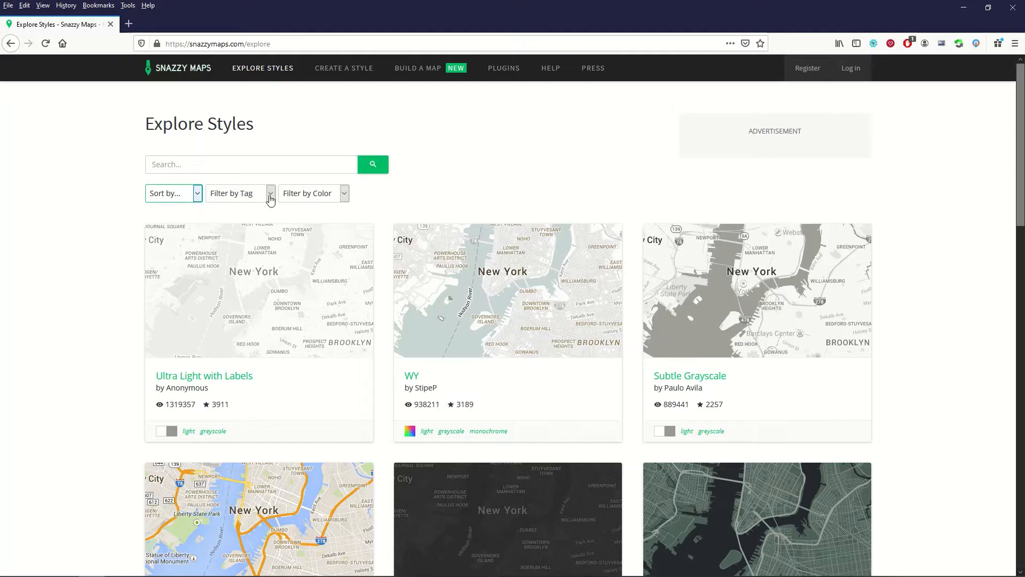
scroll(down, 3)
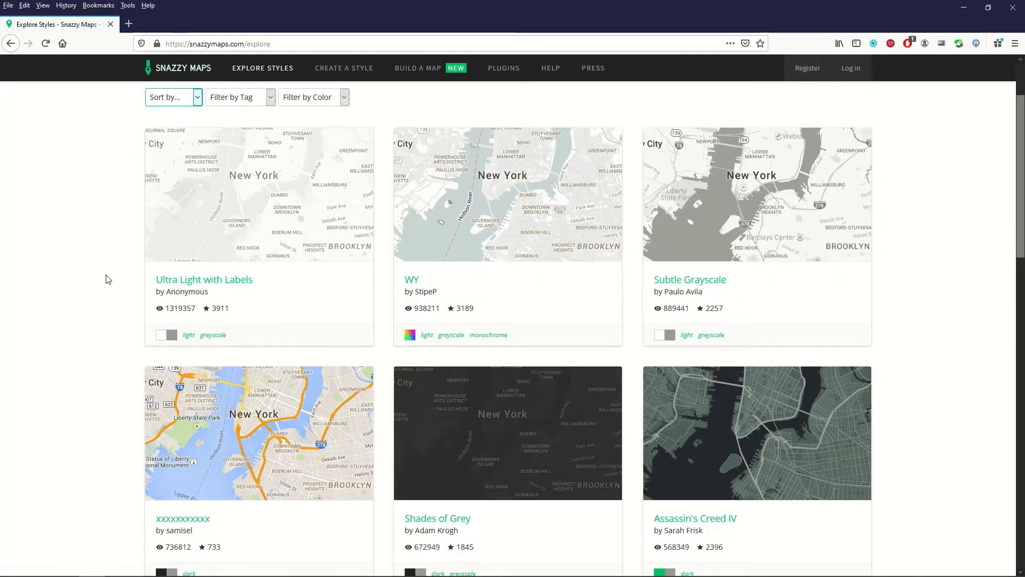
scroll(down, 3)
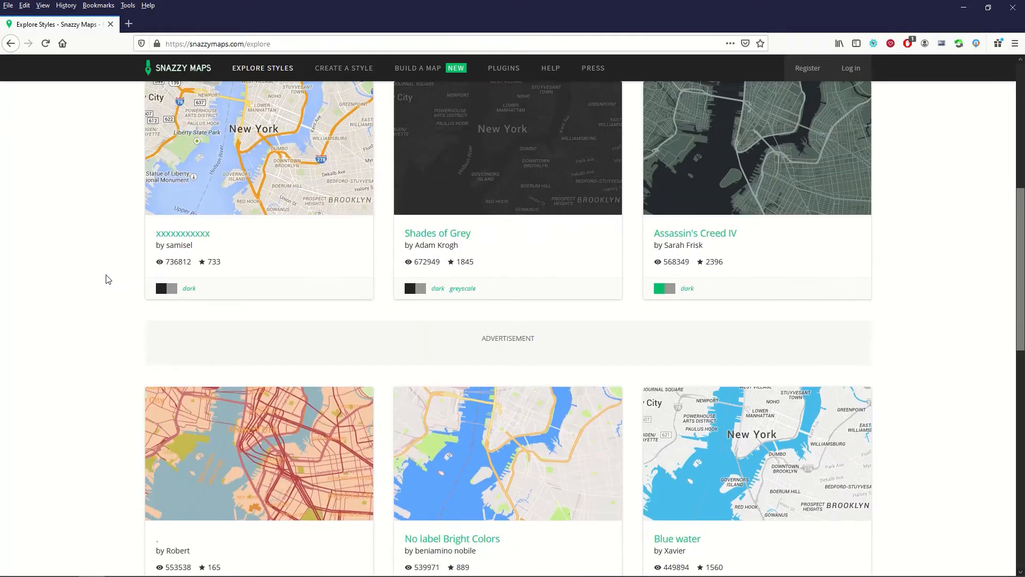
scroll(down, 3)
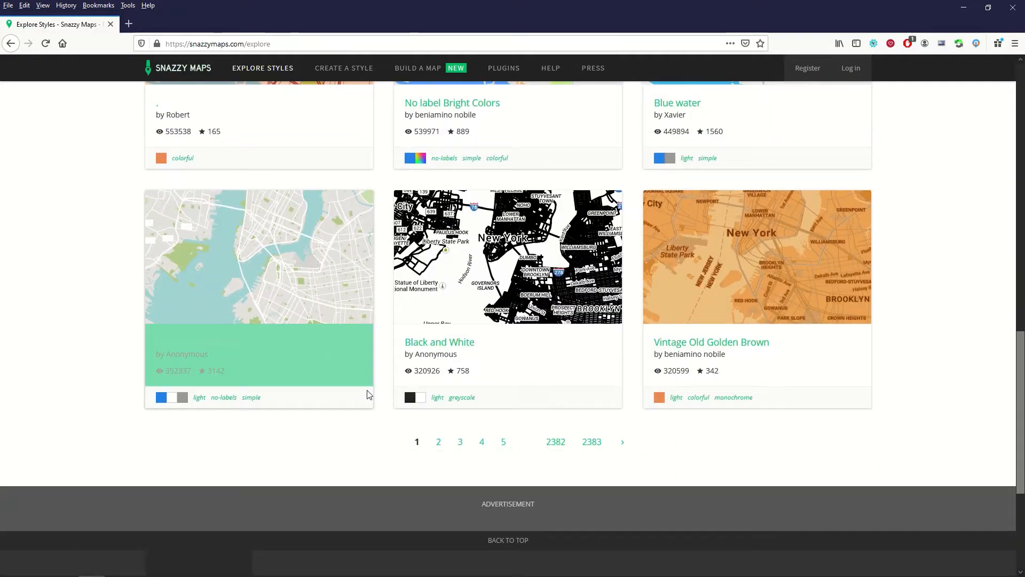
mouse_move(247, 345)
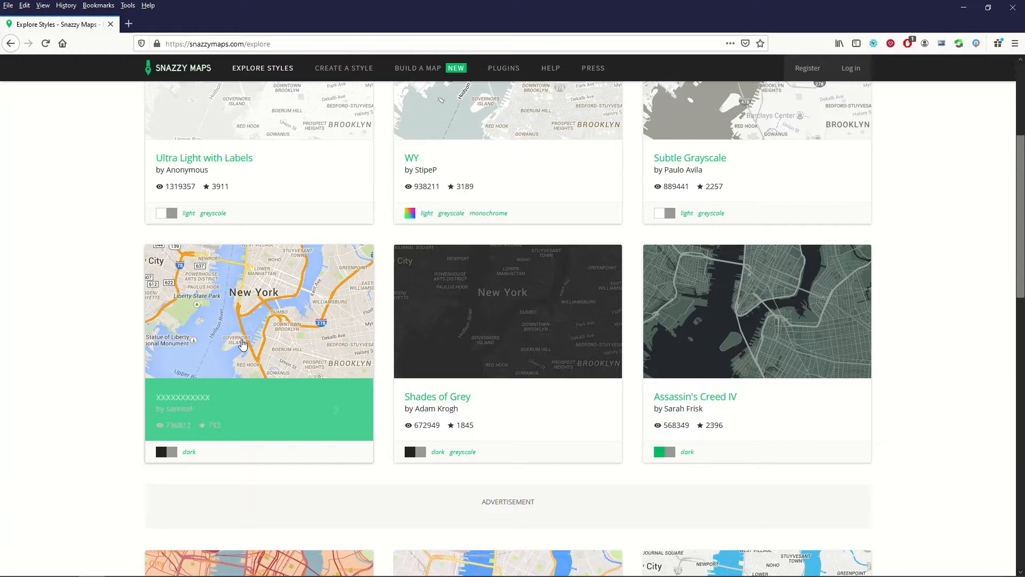
scroll(up, 3)
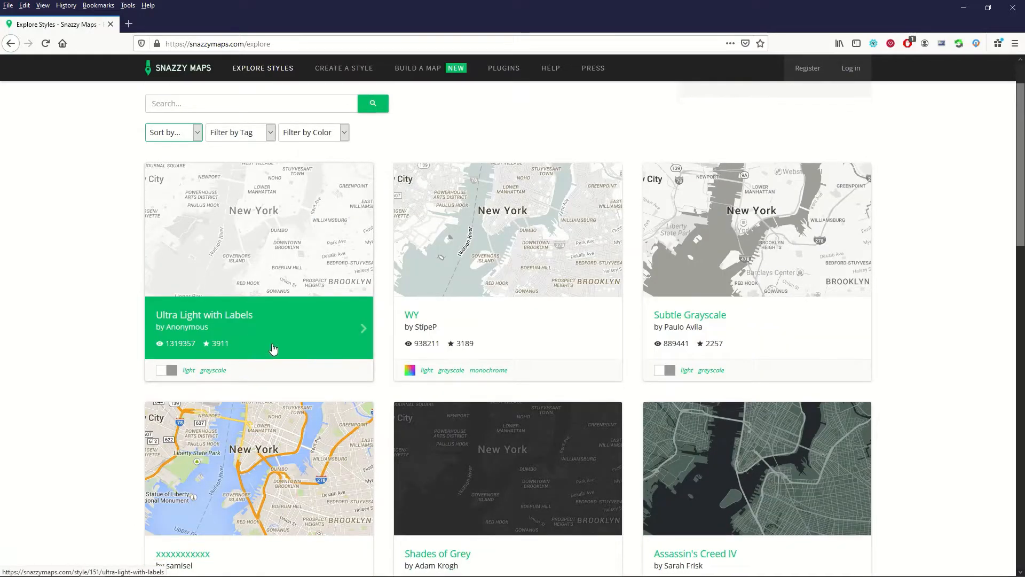
scroll(down, 3)
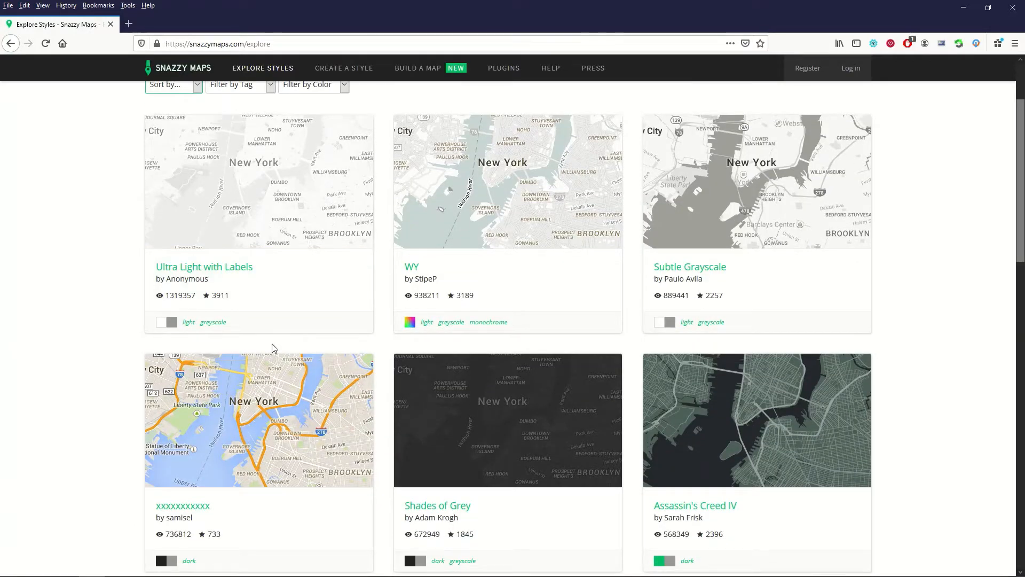
mouse_move(283, 209)
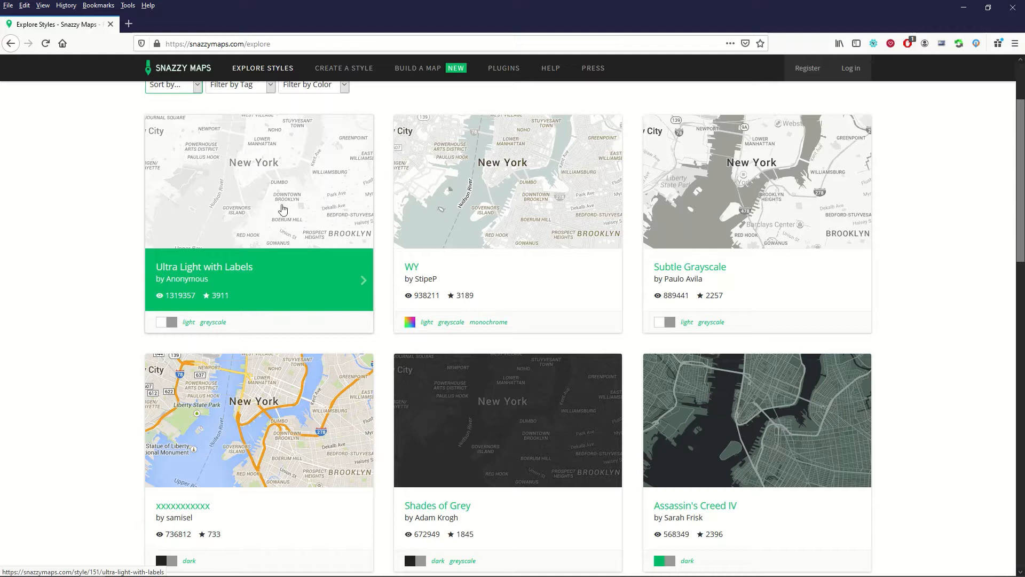
mouse_move(259, 432)
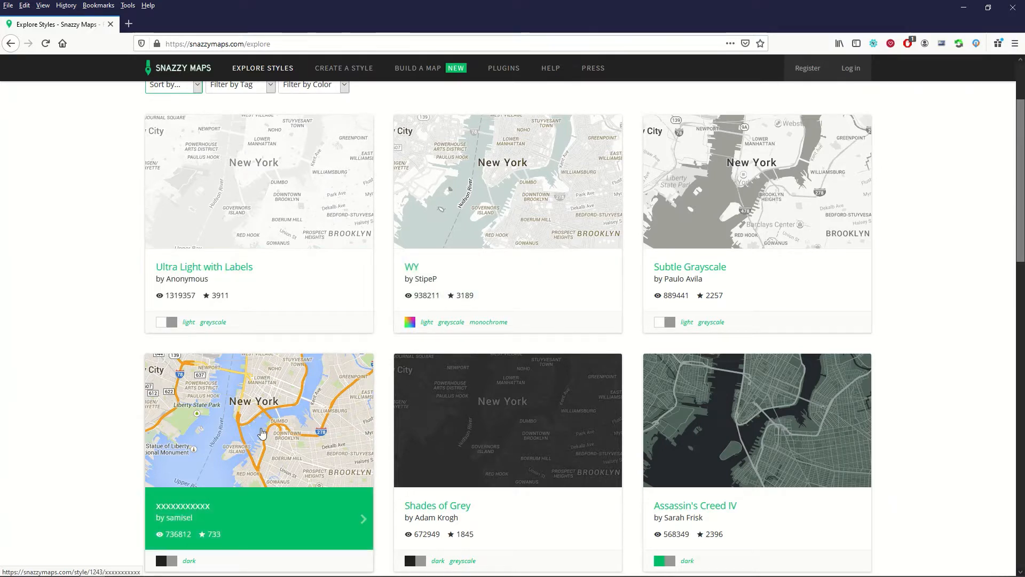
mouse_move(478, 239)
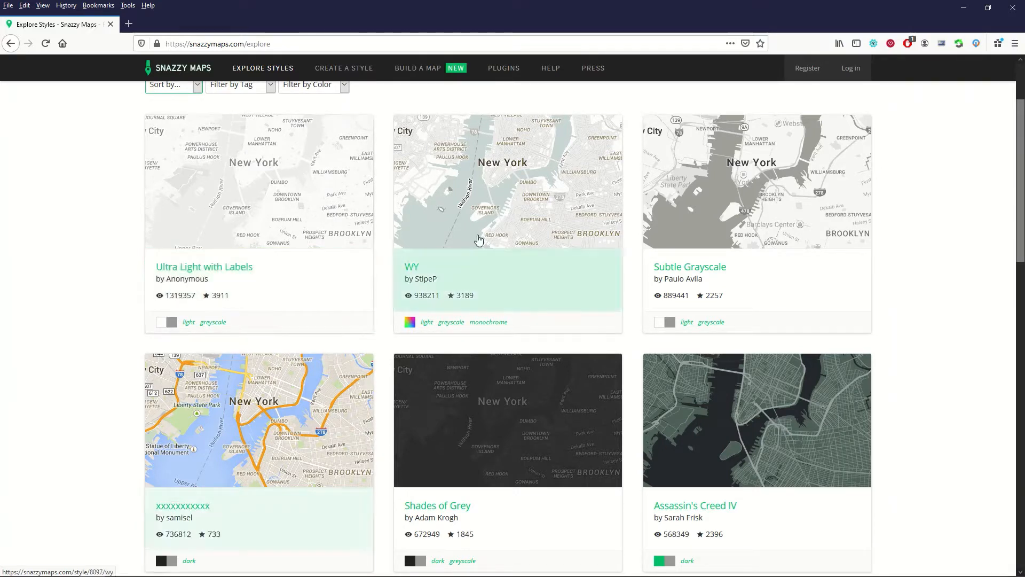
scroll(down, 3)
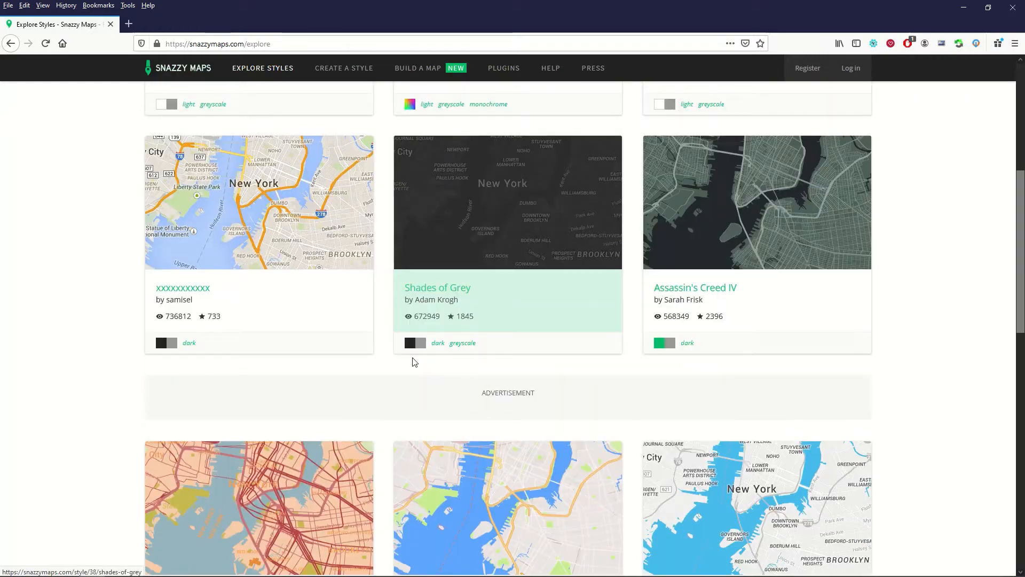
scroll(down, 3)
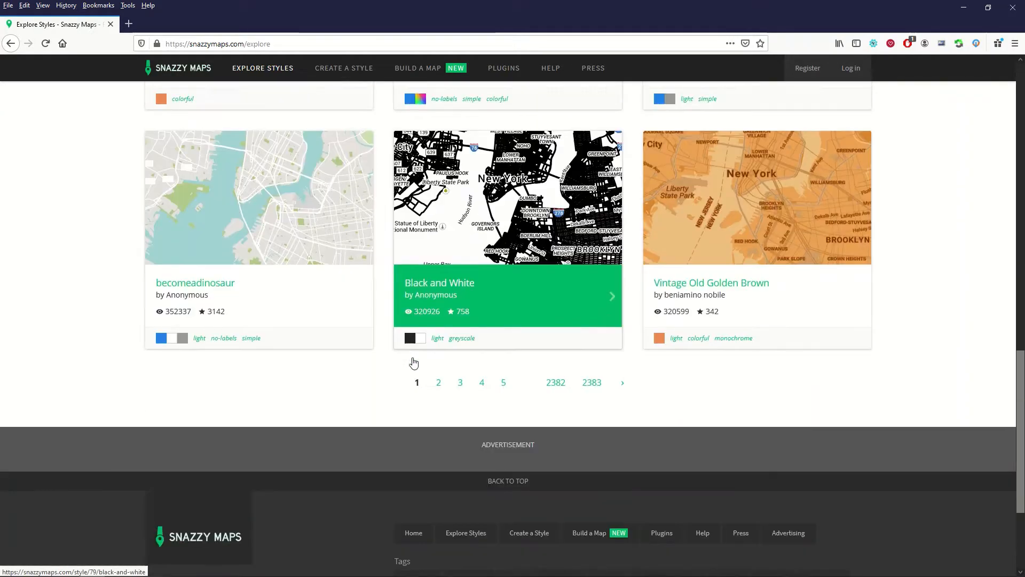
Step: Go to page 2 of the styles and scroll down to the Roadie card
click(438, 382)
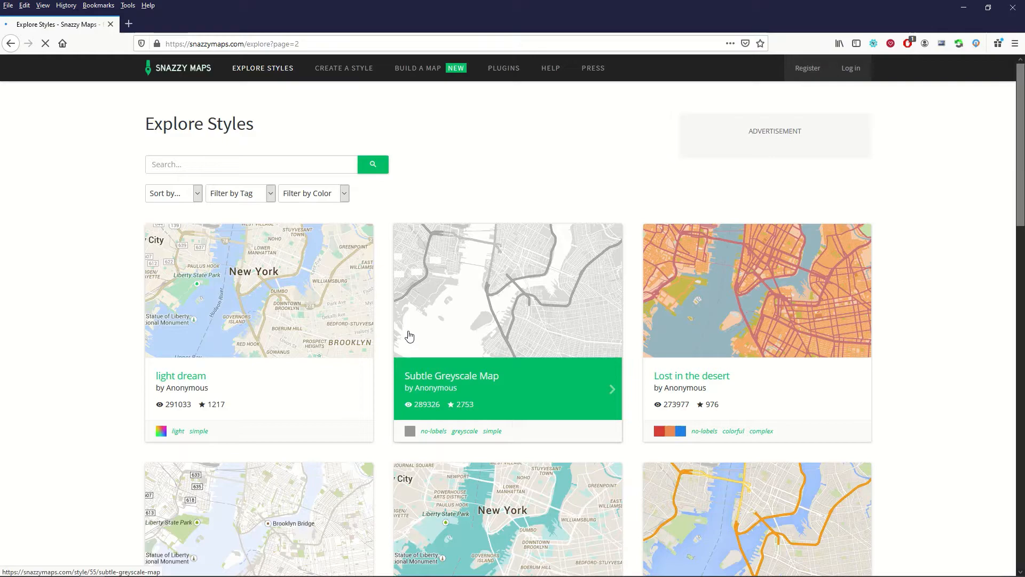
scroll(down, 3)
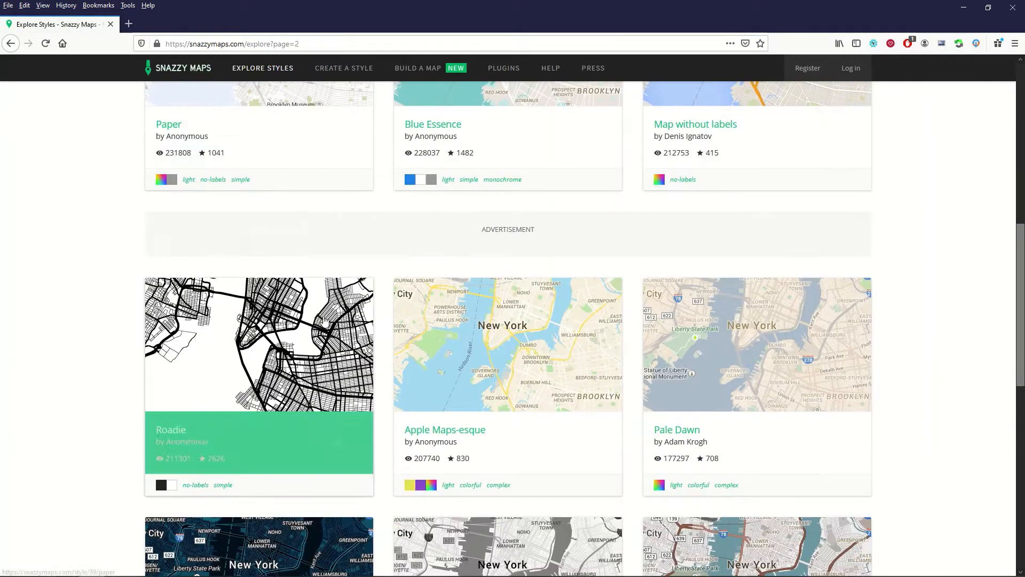
scroll(down, 3)
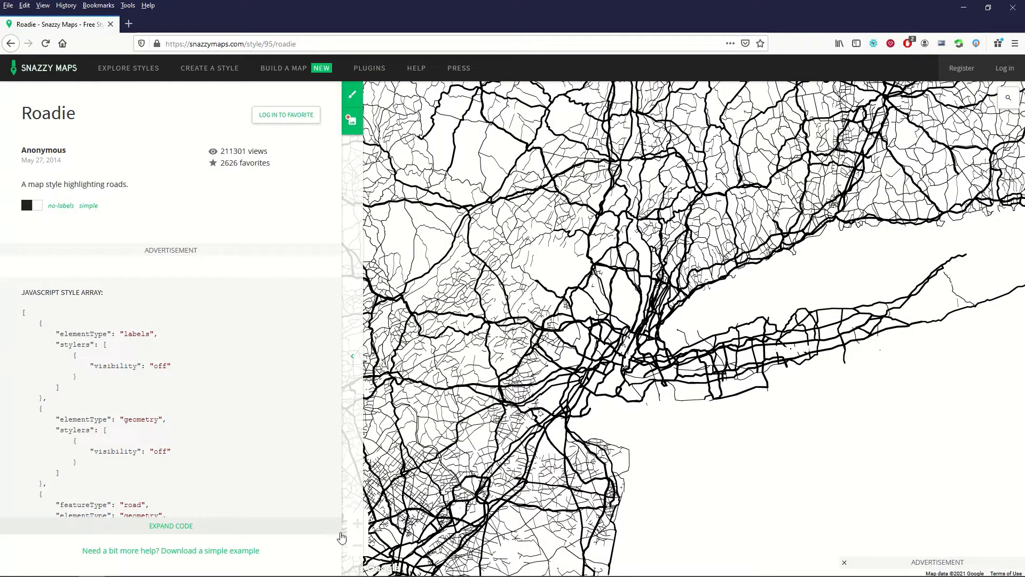
Step: Collapse the Roadie details panel and zoom out over the northeastern US
click(352, 355)
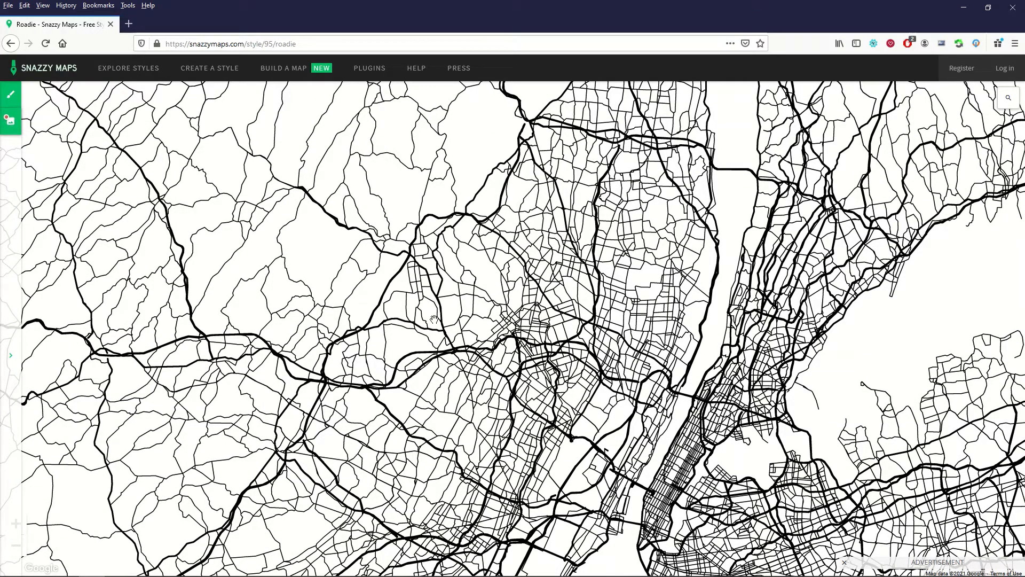
mouse_move(439, 321)
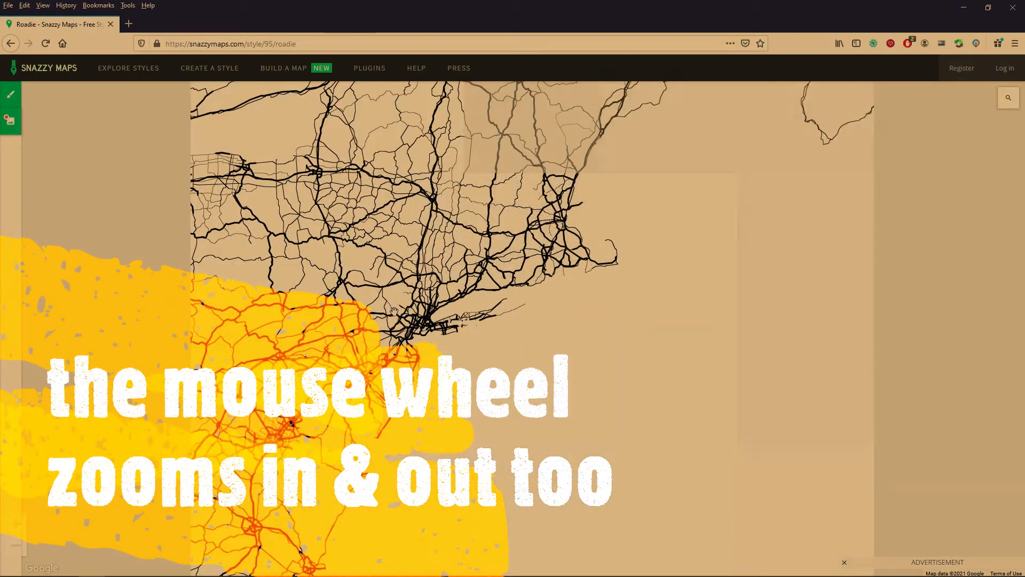
scroll(up, 3)
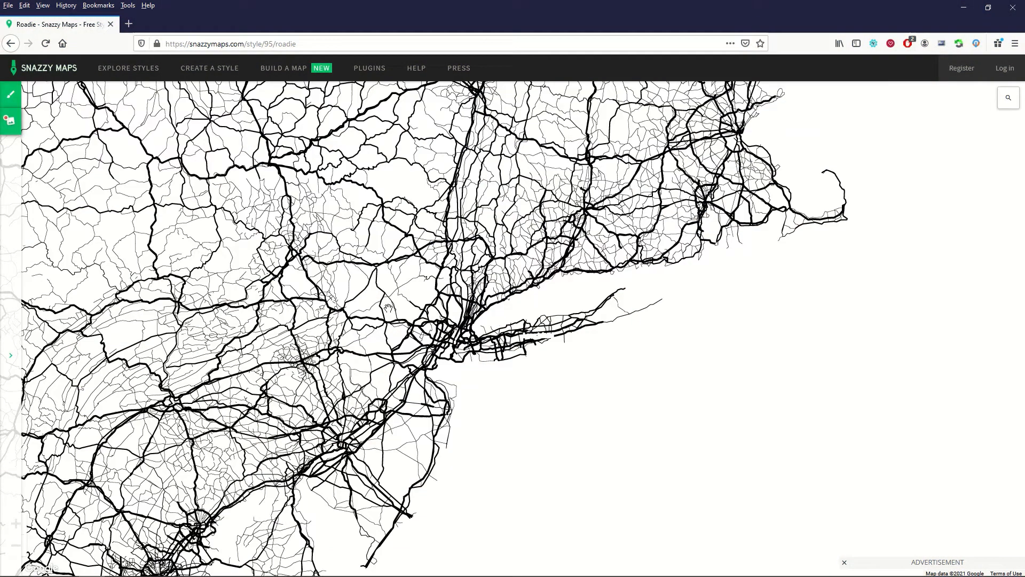
mouse_move(826, 126)
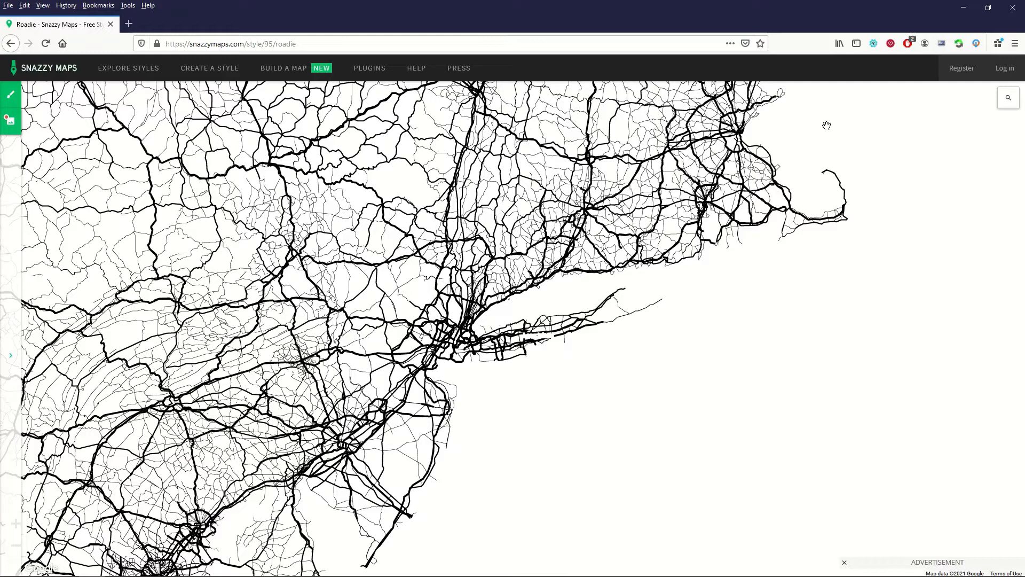
Step: Search the map for 'chi' and jump to Chicago, IL, USA
click(1008, 97)
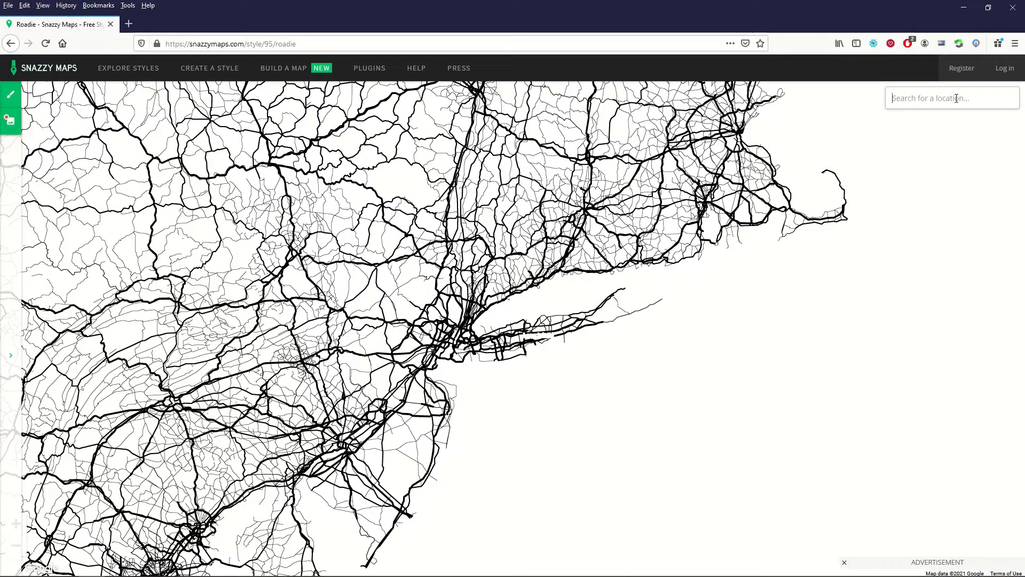
text(chicago)
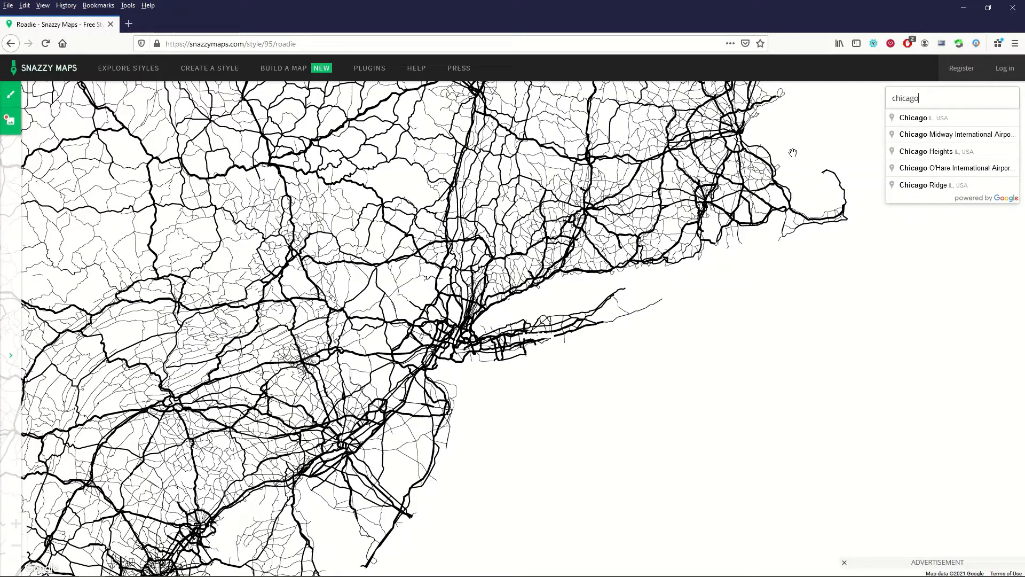
click(914, 117)
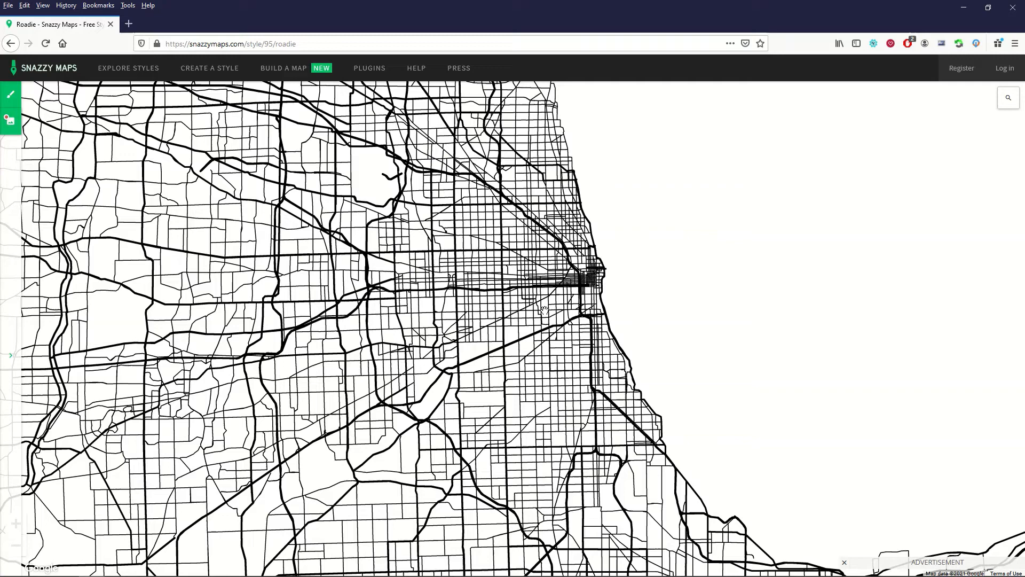
scroll(down, 3)
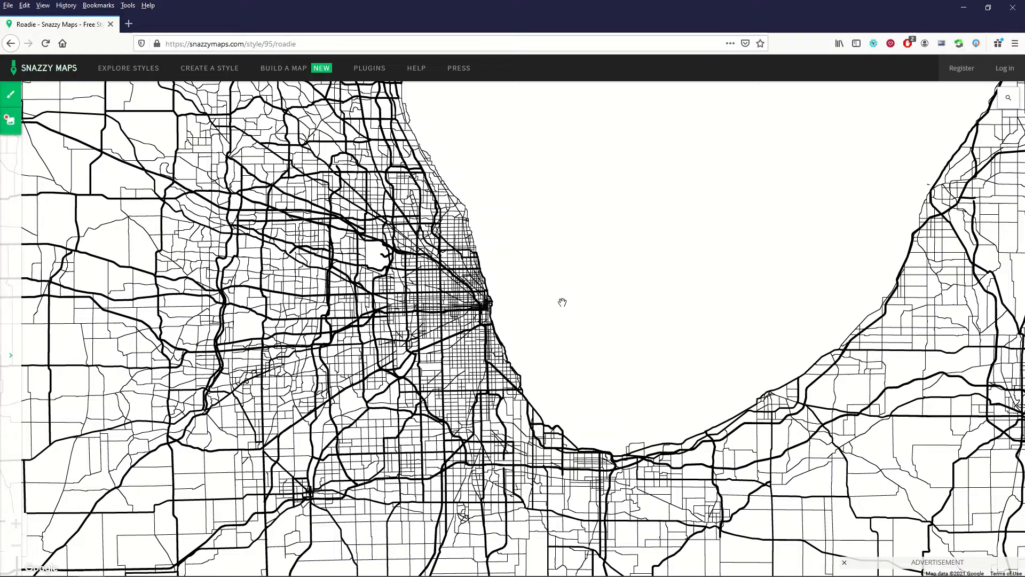
mouse_move(463, 373)
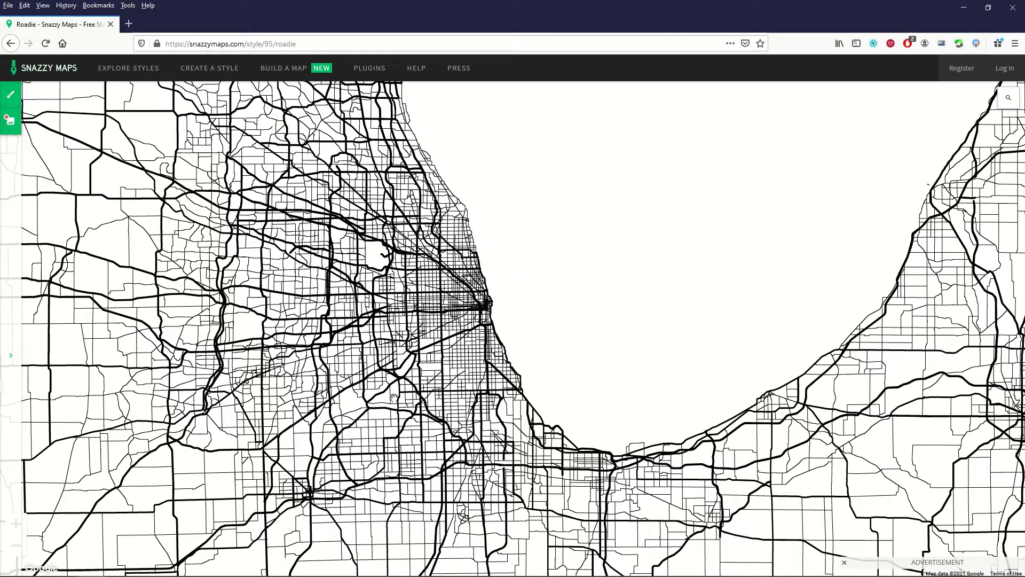
mouse_move(143, 166)
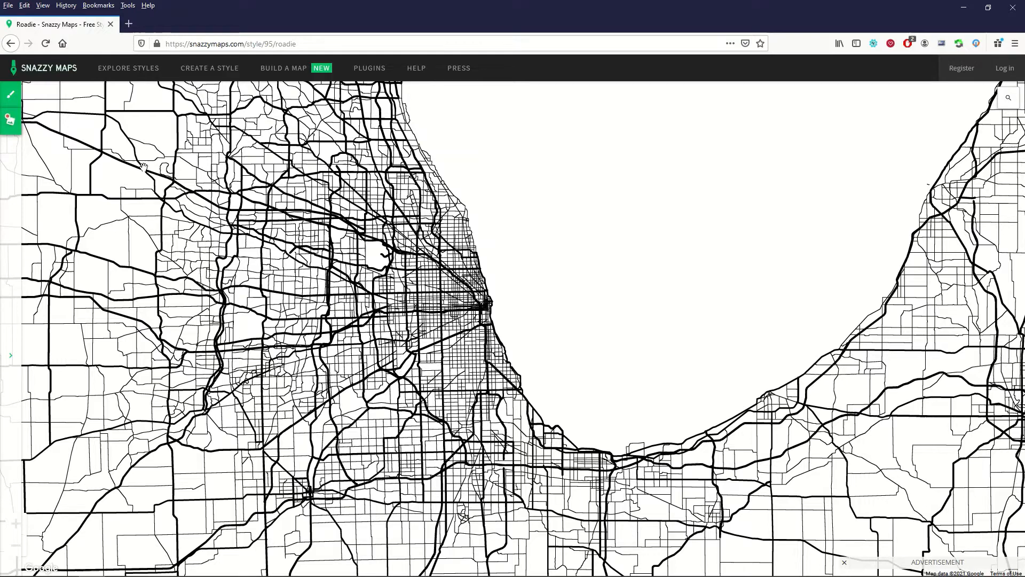
mouse_move(10, 121)
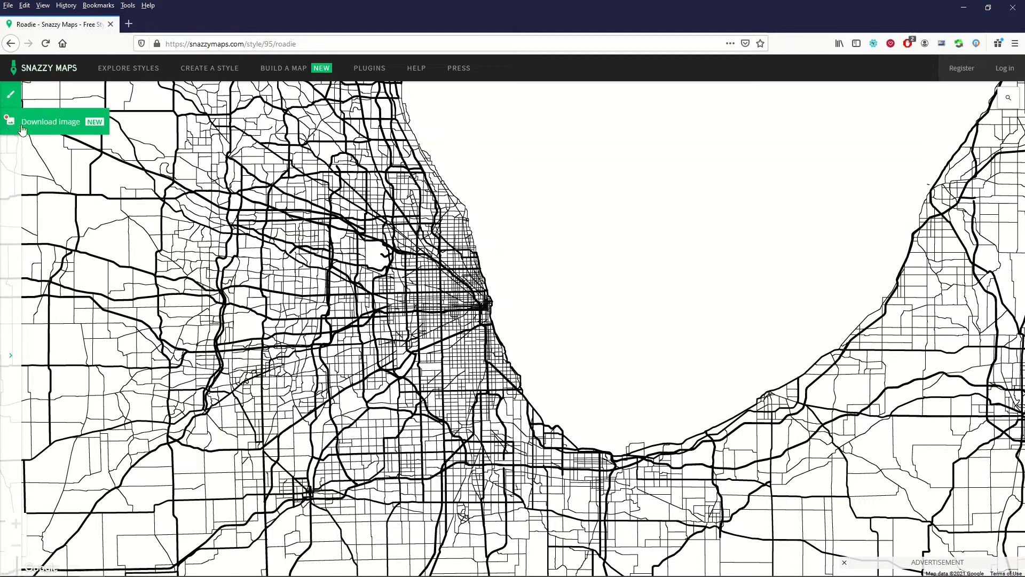
mouse_move(9, 118)
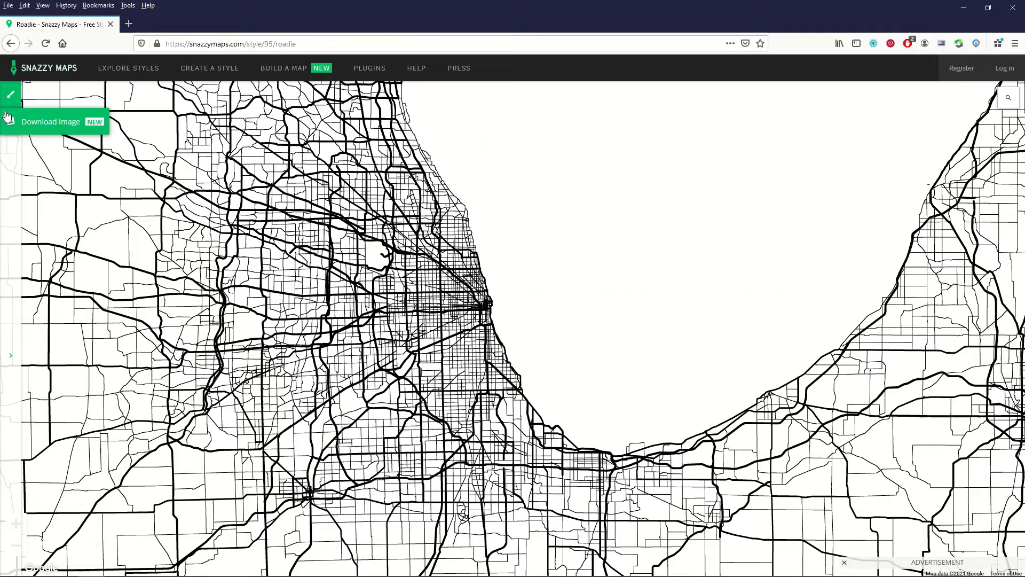
mouse_move(61, 126)
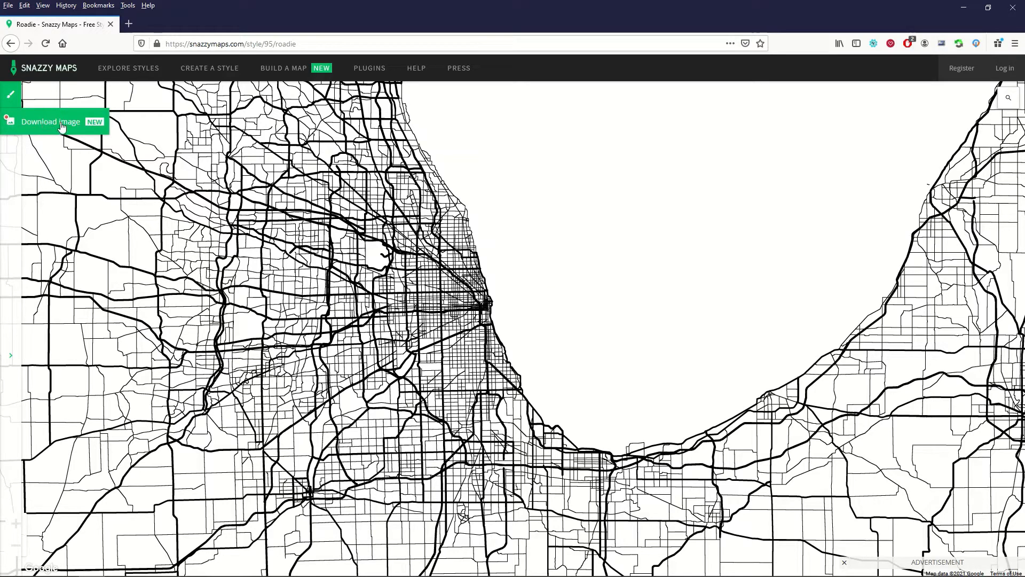
mouse_move(405, 343)
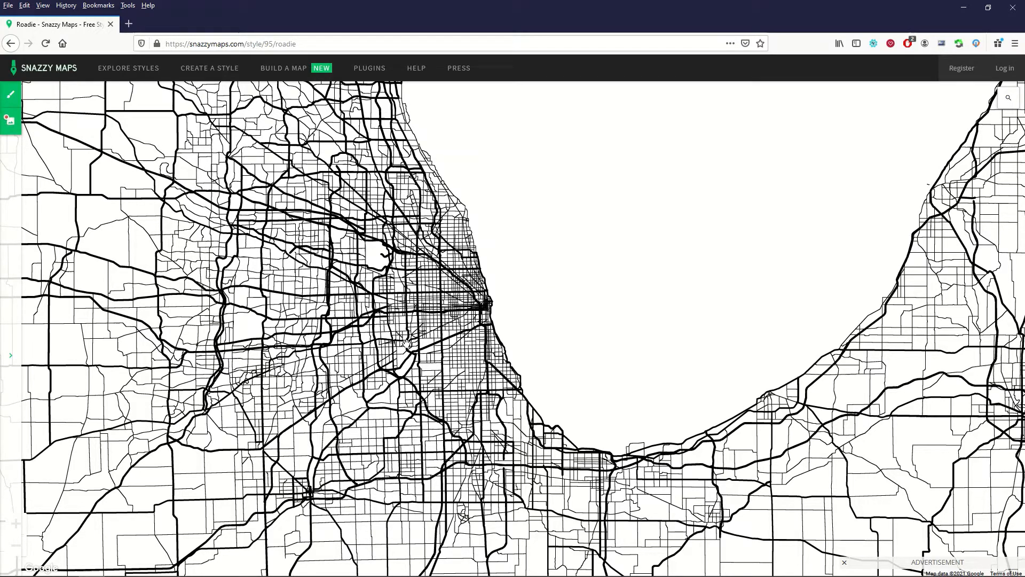
Step: Zoom the Roadie map in on Chicago's downtown street grid
scroll(up, 3)
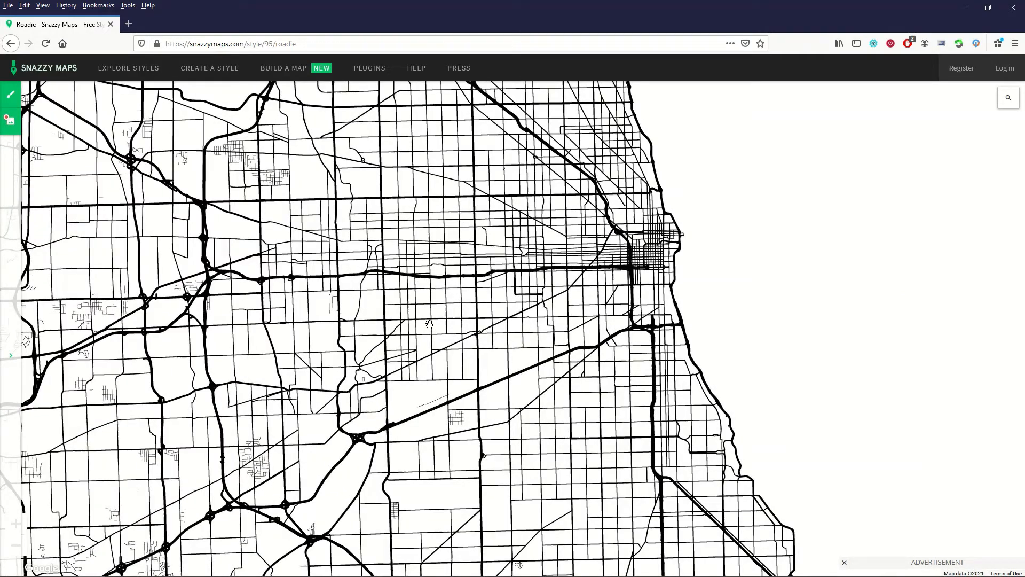
mouse_move(515, 244)
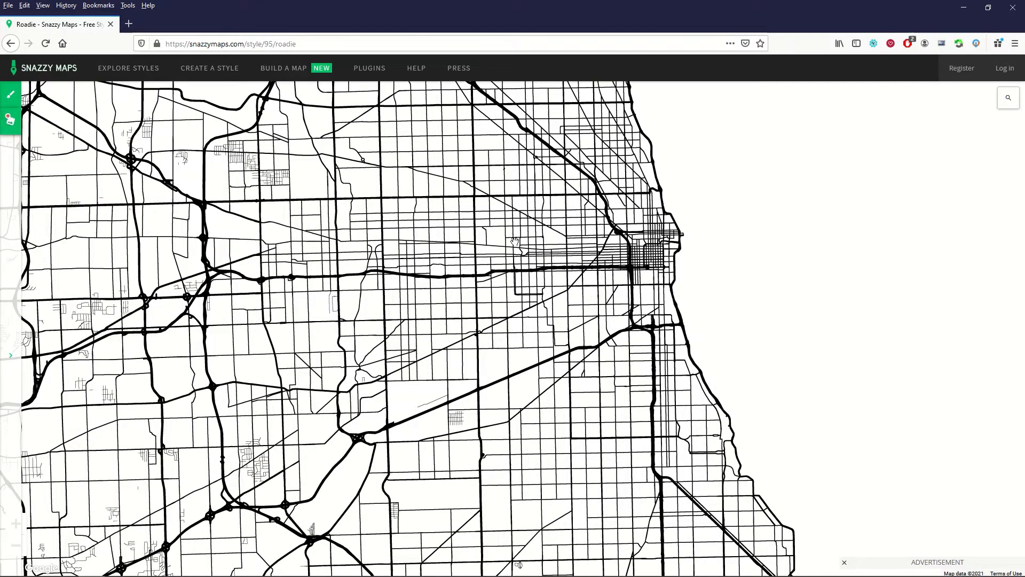
mouse_move(445, 412)
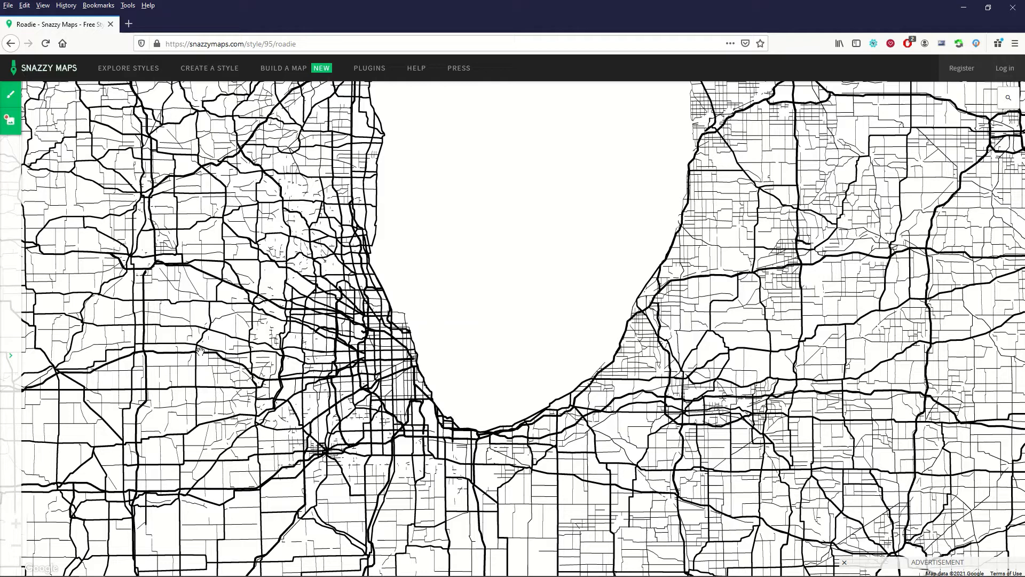
mouse_move(233, 356)
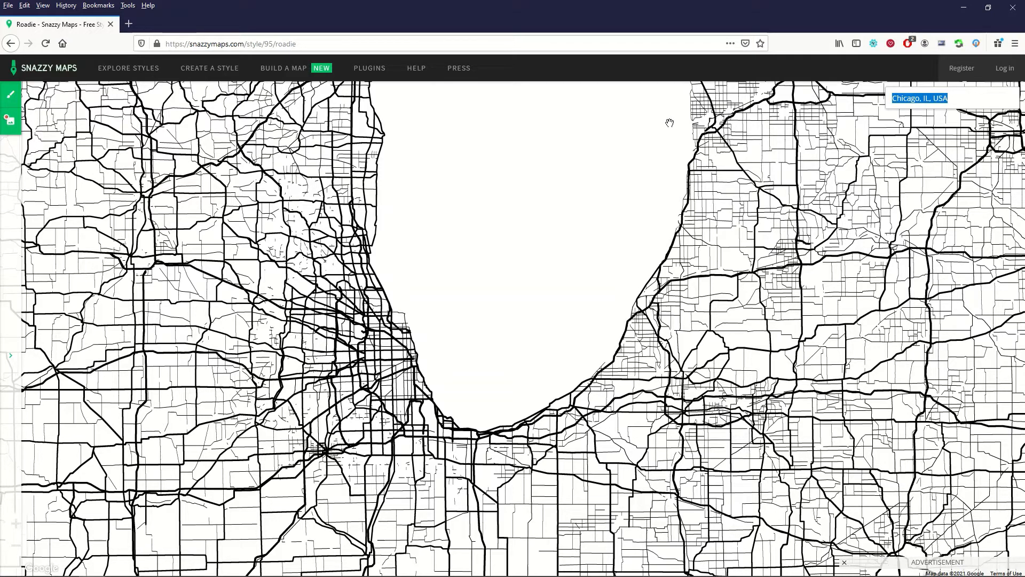
Step: Enter 'thunder bay' in the map's location search box
text(thunder bay)
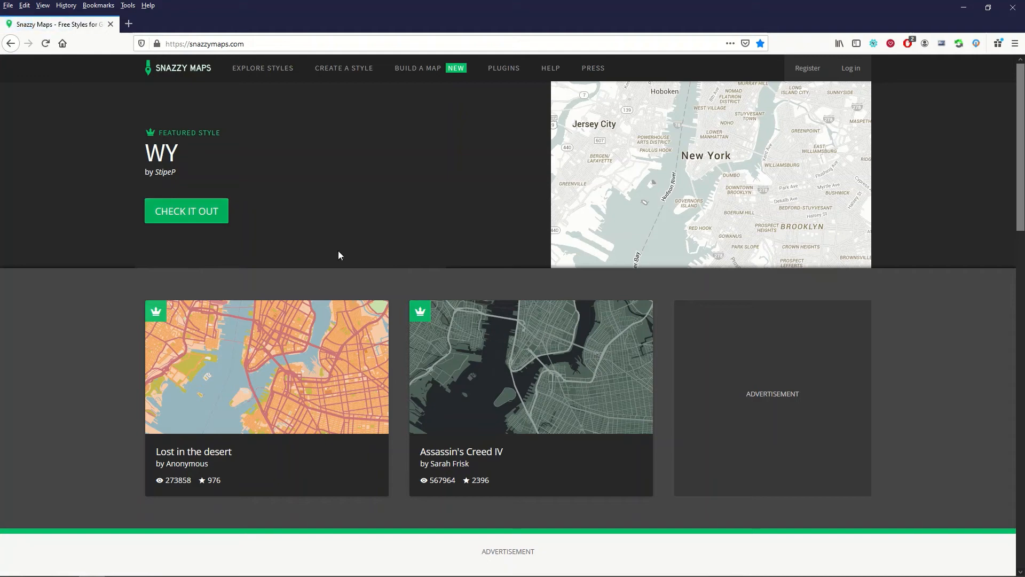
Step: Centre the Assassin's Creed IV map on New York via the location search
scroll(down, 3)
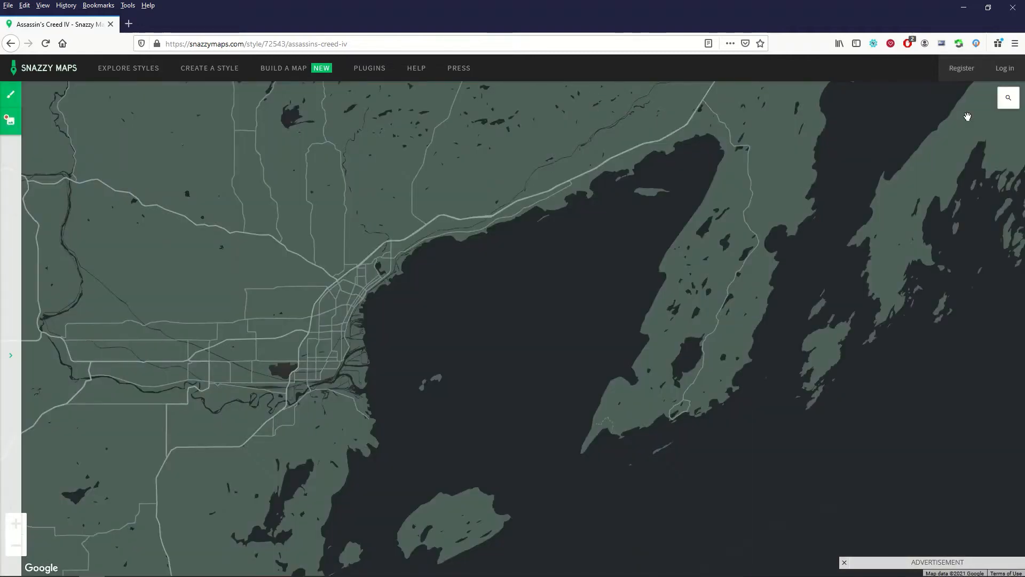
click(1008, 97)
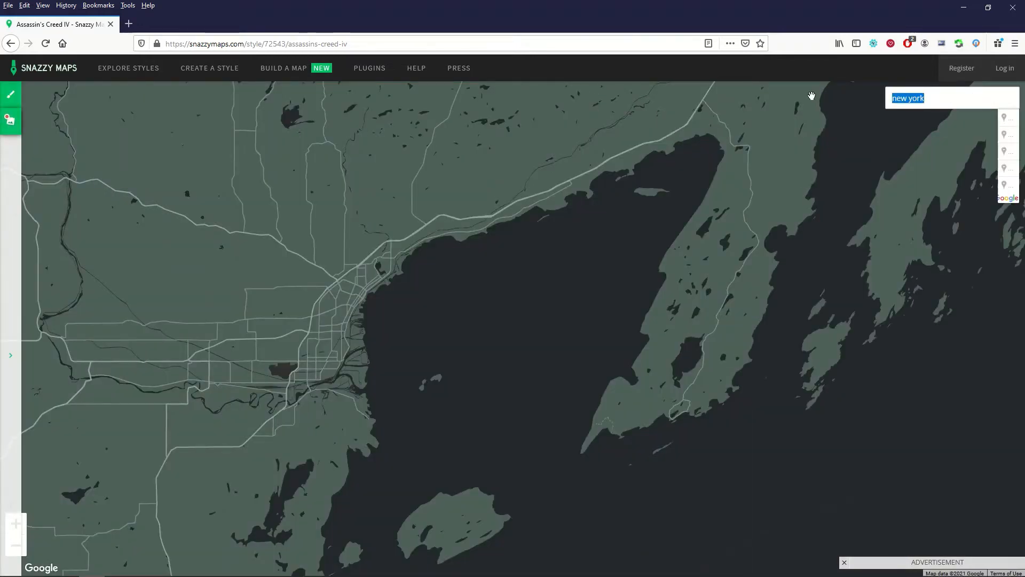
click(951, 98)
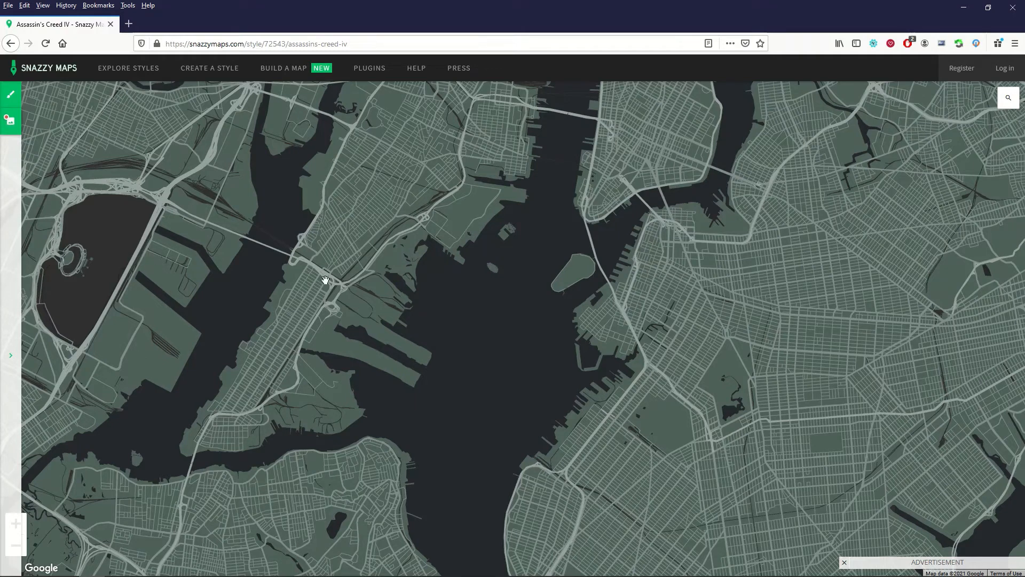
click(49, 67)
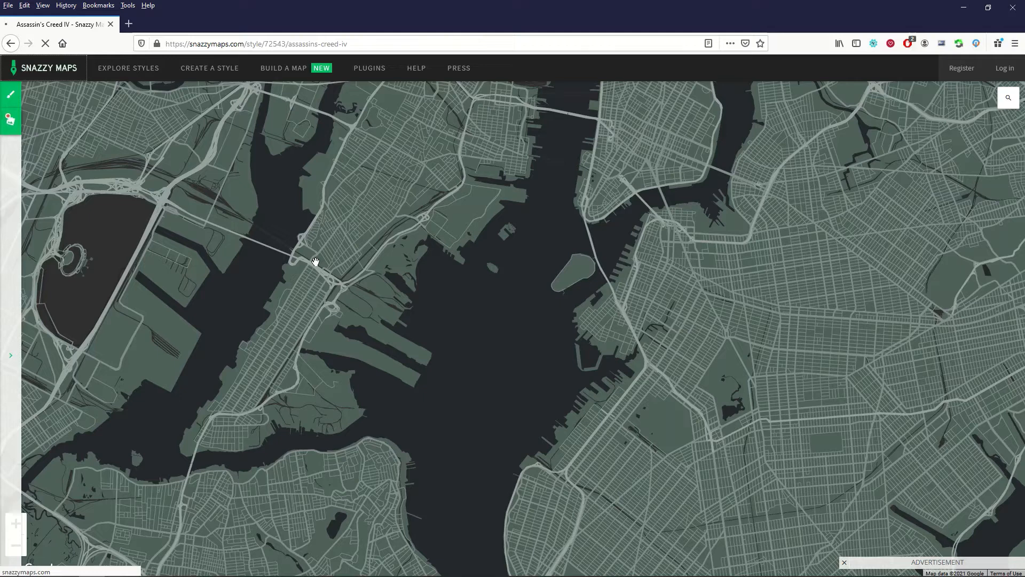
mouse_move(487, 326)
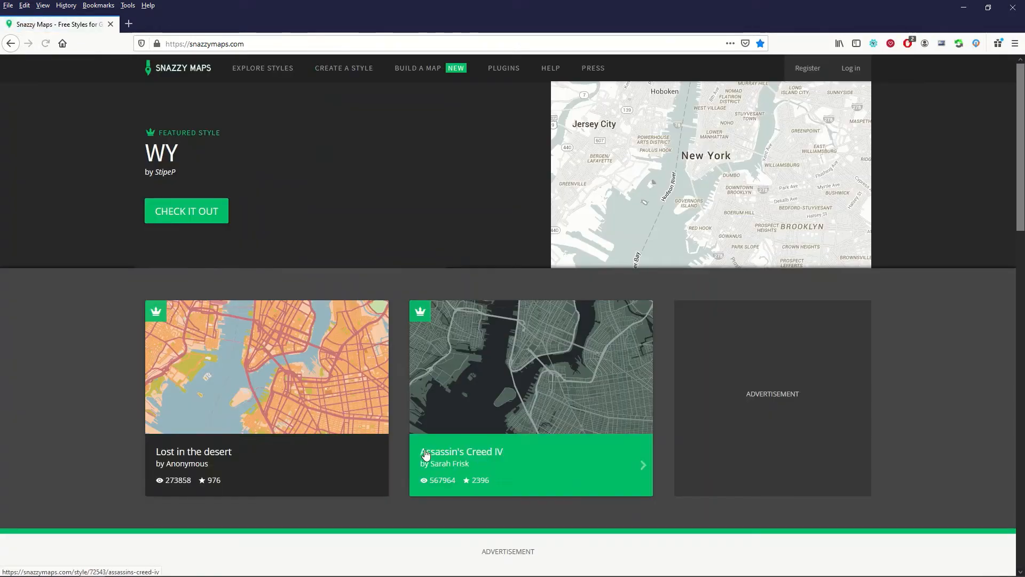
Step: Open the XXXXXXXXXXX style from Most Popular and collapse its side panel
scroll(down, 3)
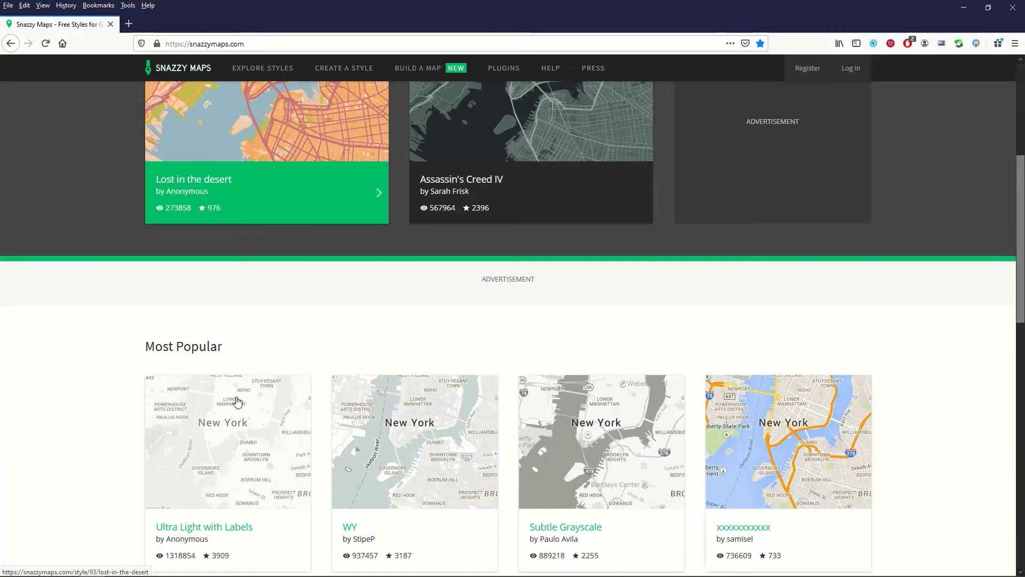
scroll(down, 3)
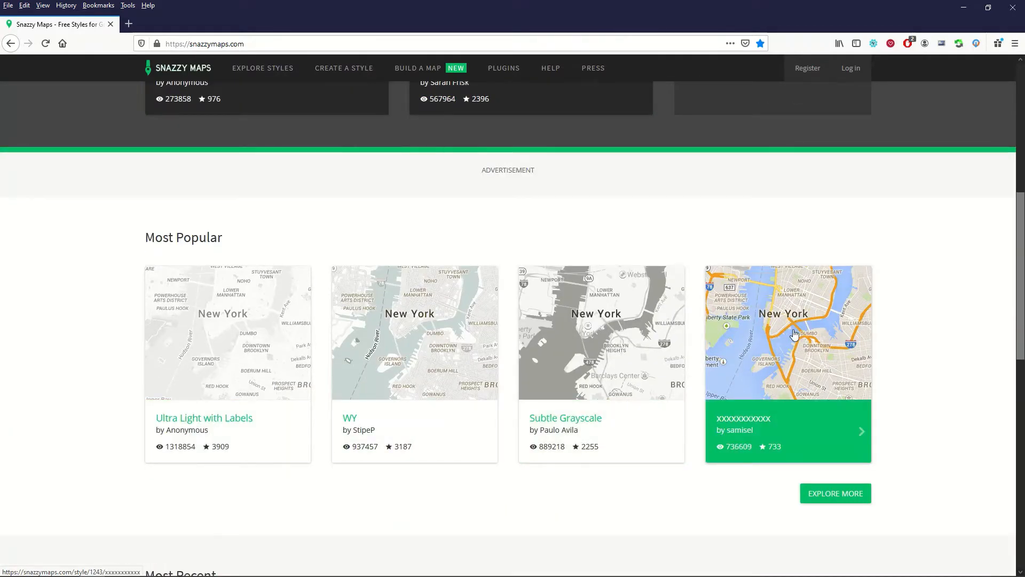
click(788, 330)
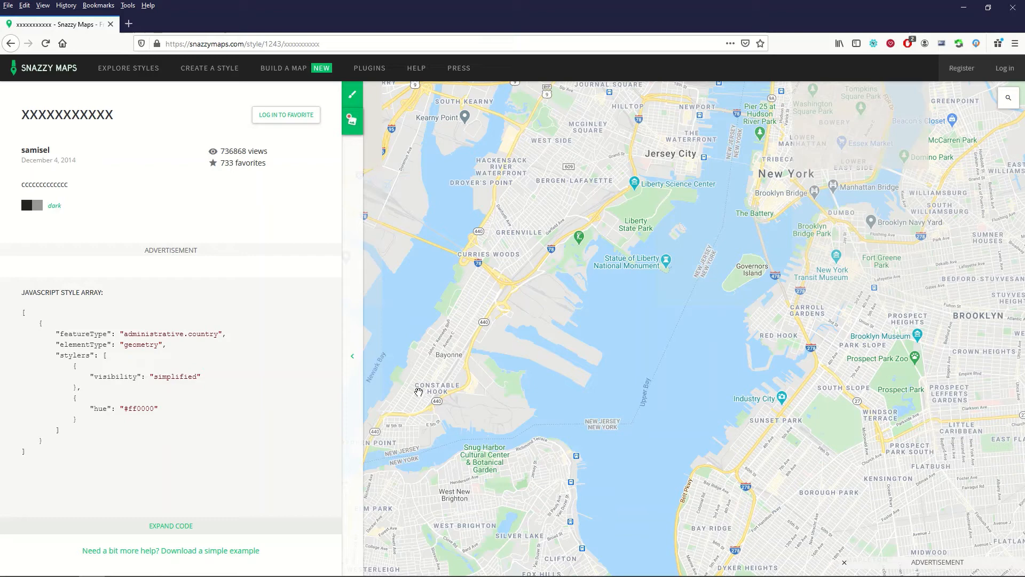
click(352, 355)
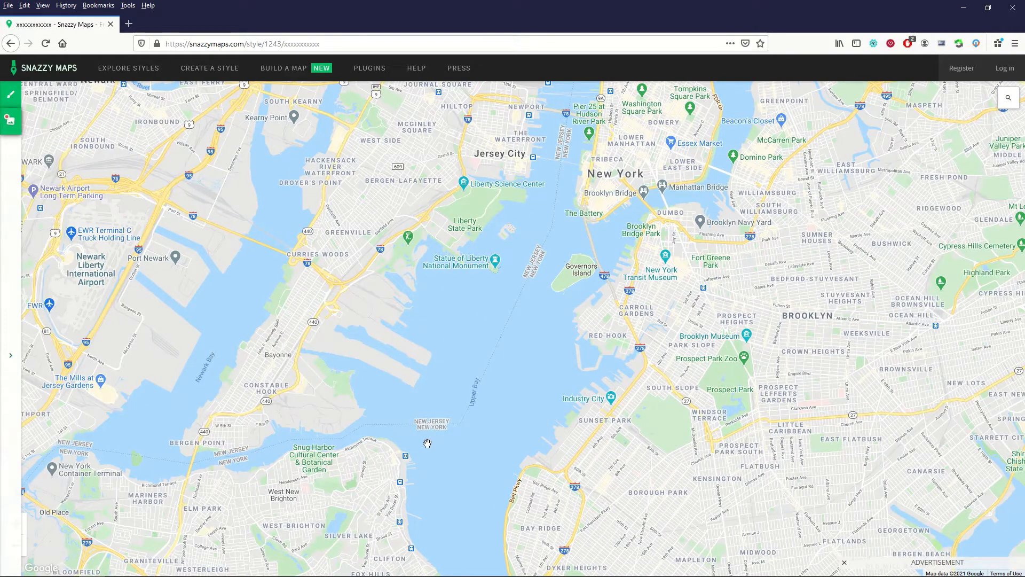
mouse_move(635, 166)
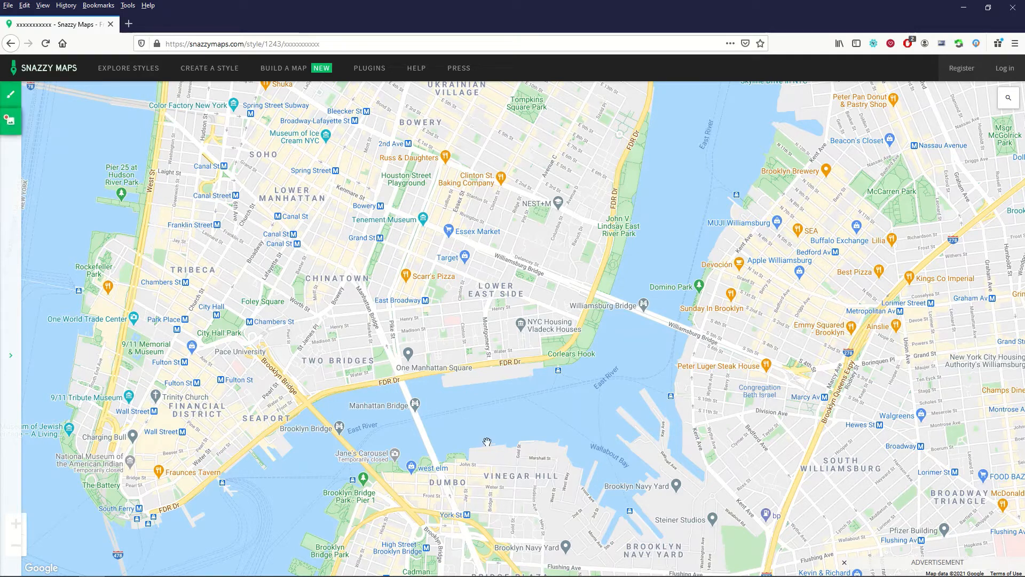
mouse_move(358, 289)
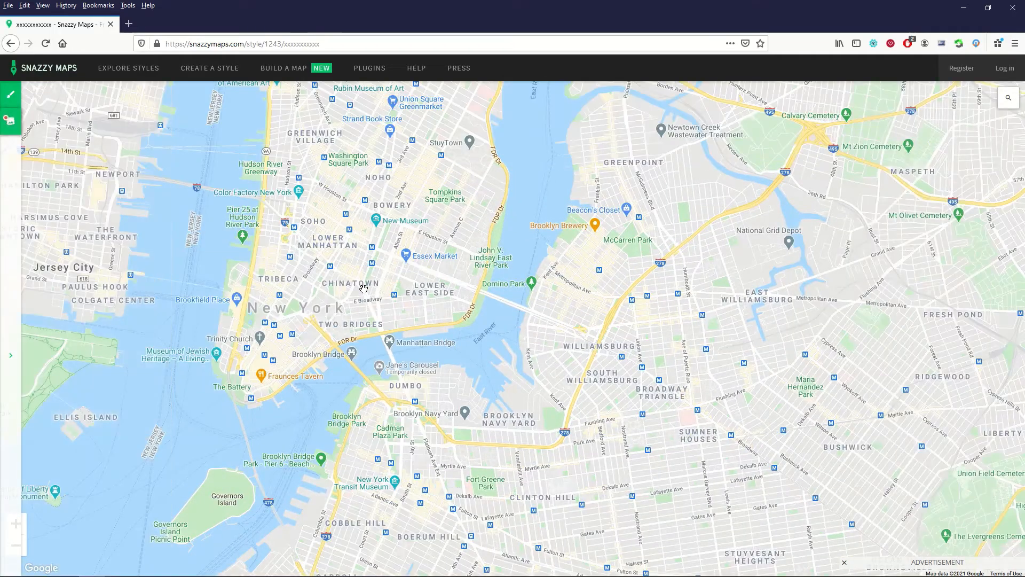
scroll(down, 3)
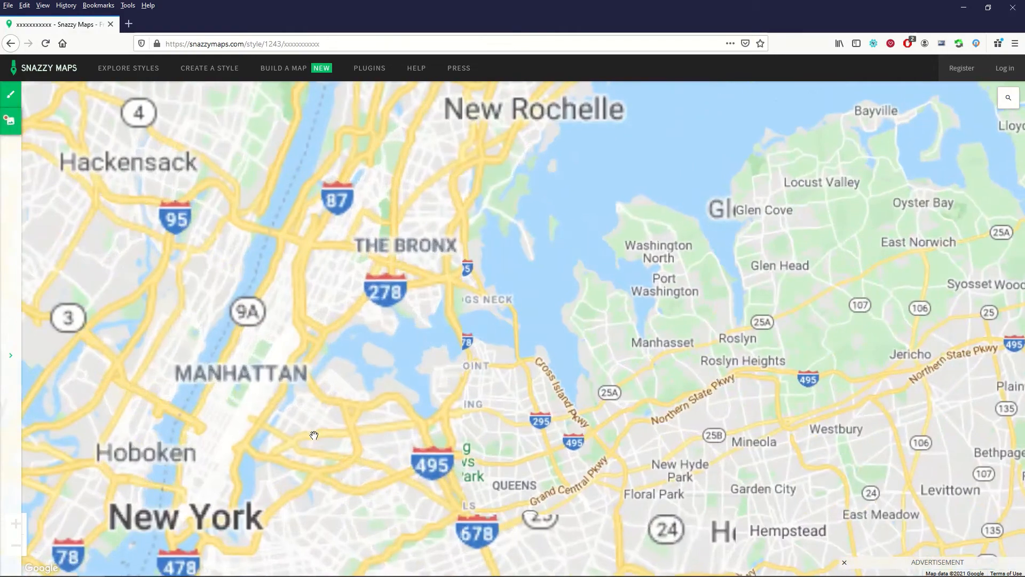
scroll(down, 3)
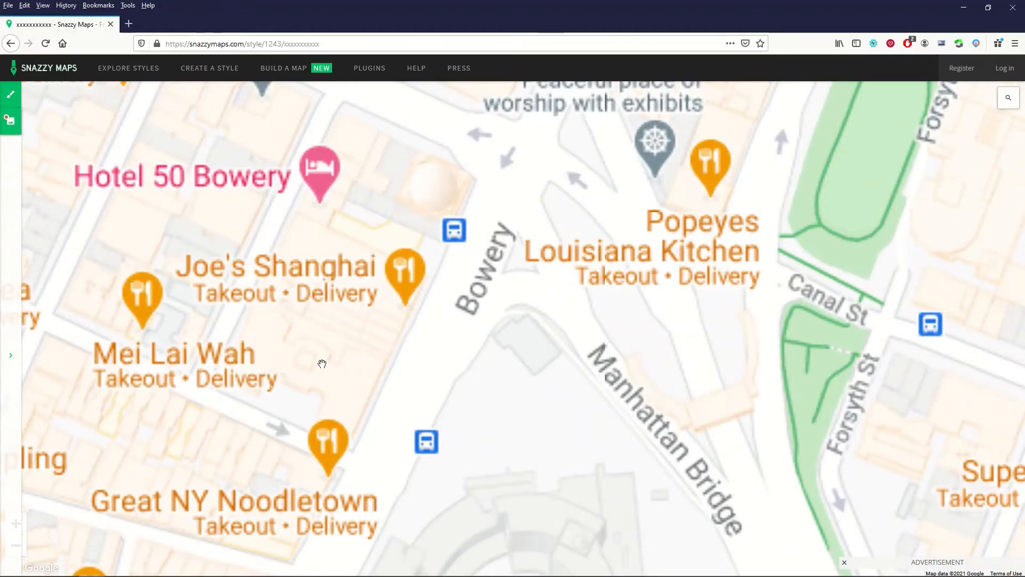
scroll(down, 3)
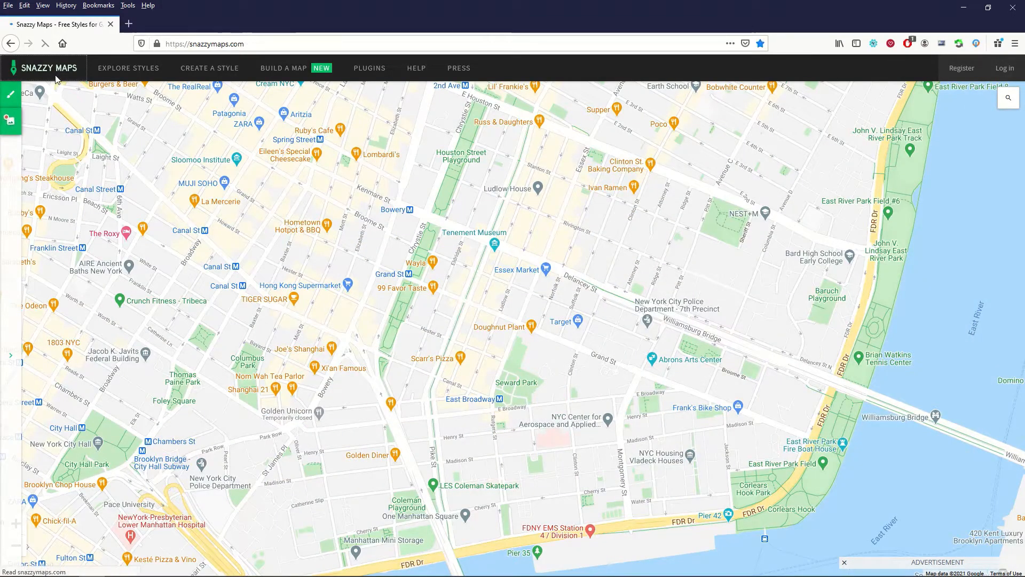
Step: Filter Explore Styles by the colour Red and scroll through the results
click(128, 68)
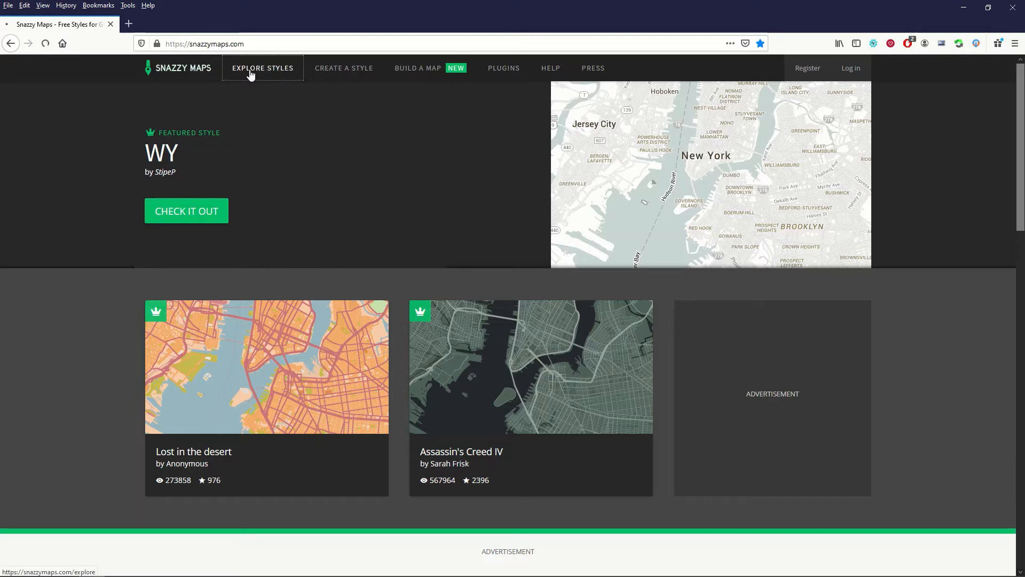
click(262, 67)
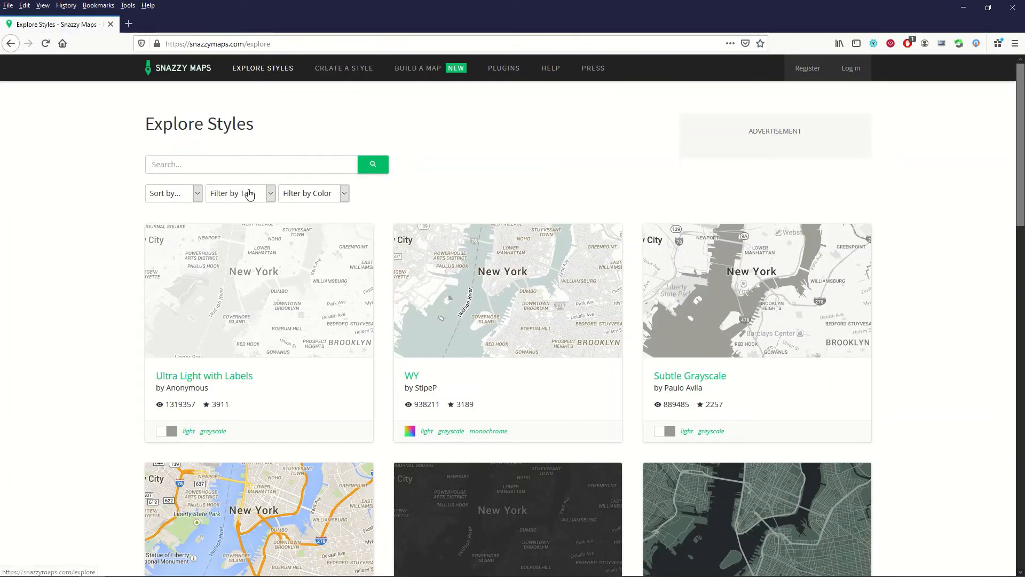
click(313, 192)
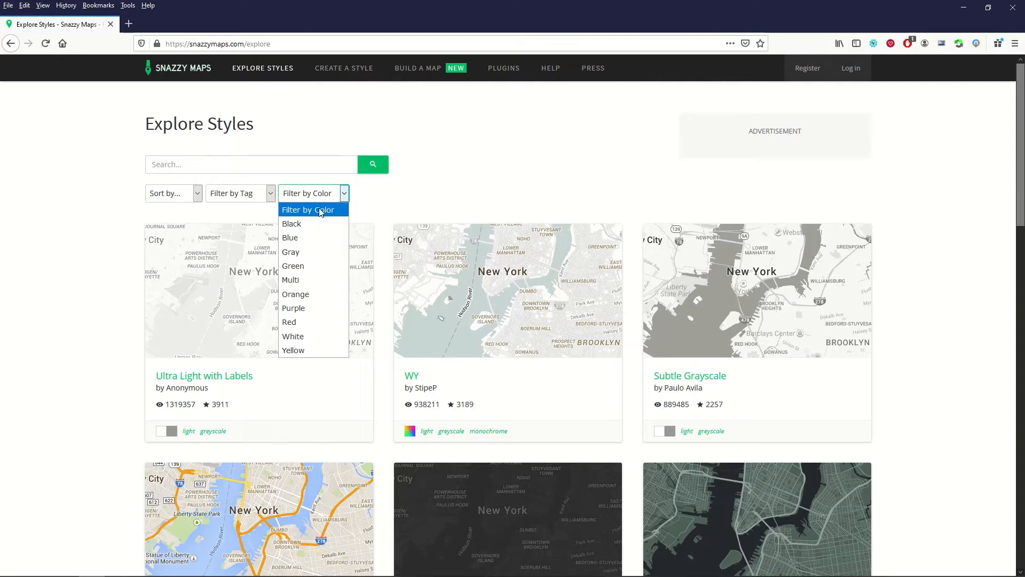
click(289, 321)
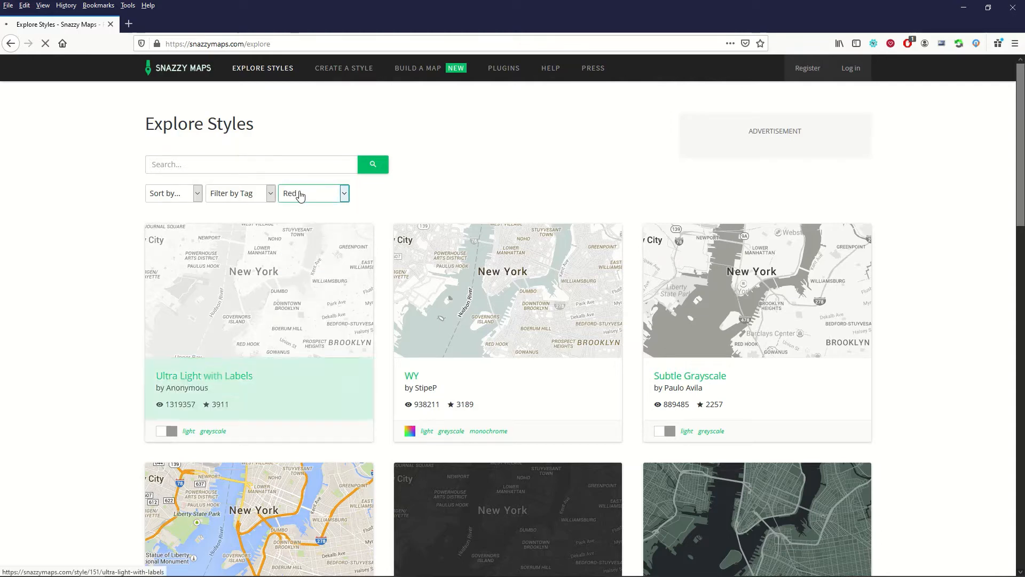
click(372, 164)
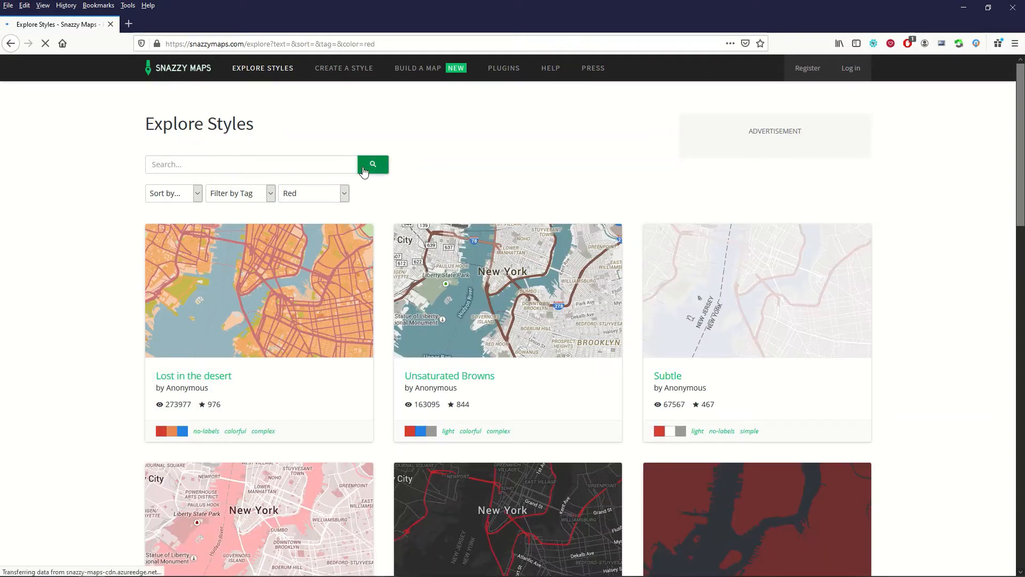
scroll(down, 3)
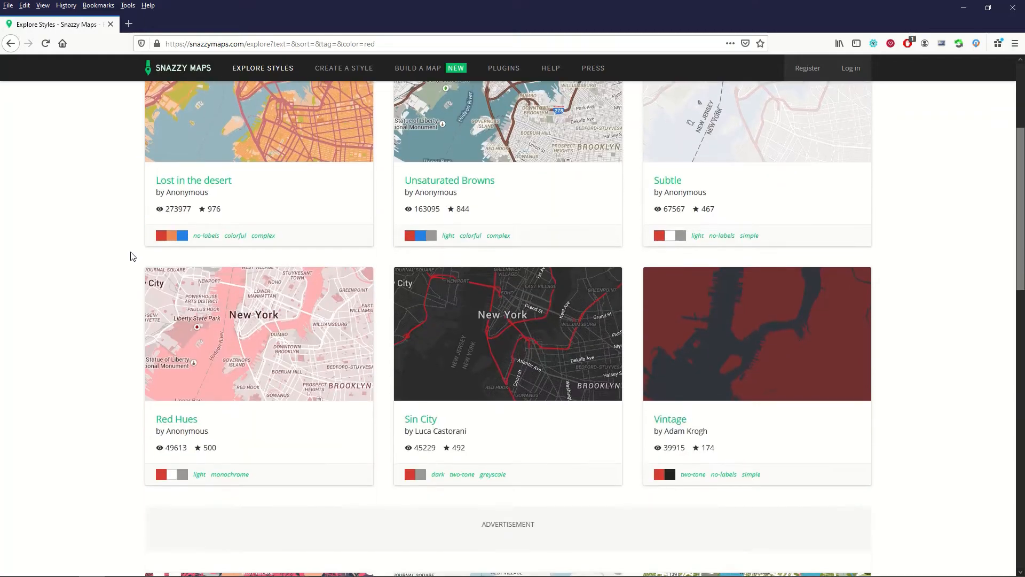
scroll(down, 3)
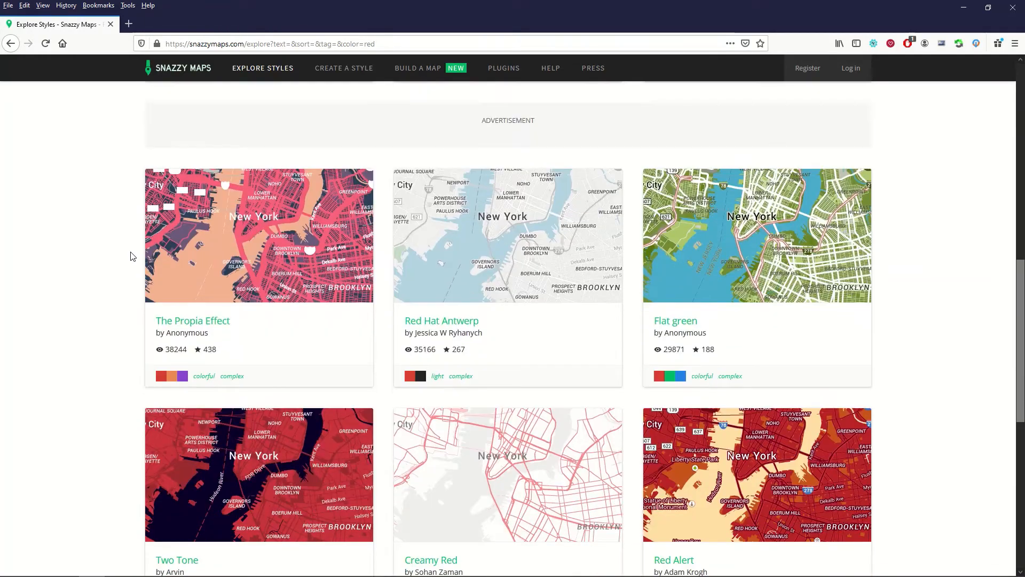
scroll(down, 3)
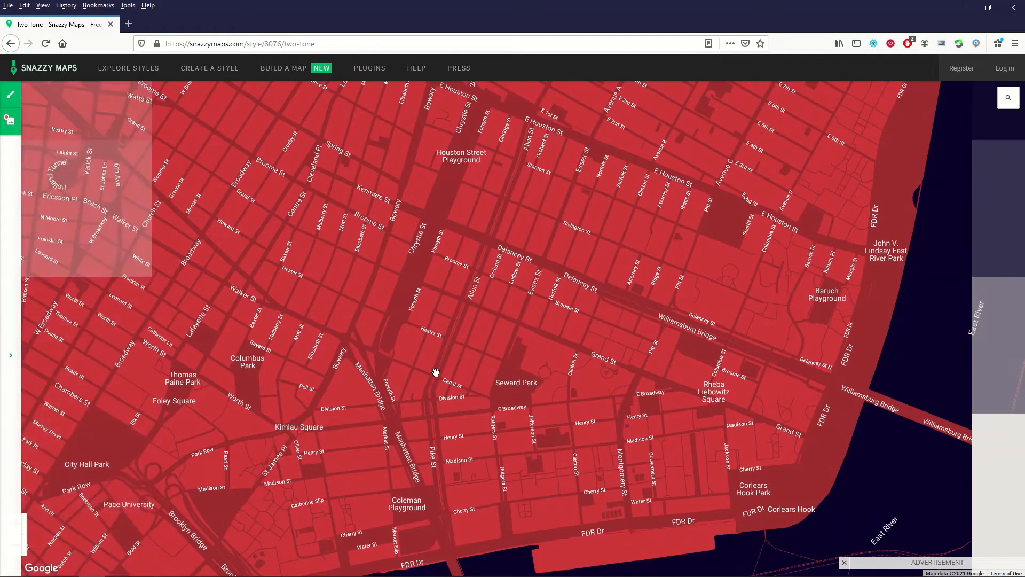
Step: Search the Two Tone map for 'new yor' and zoom out over the city
click(1007, 98)
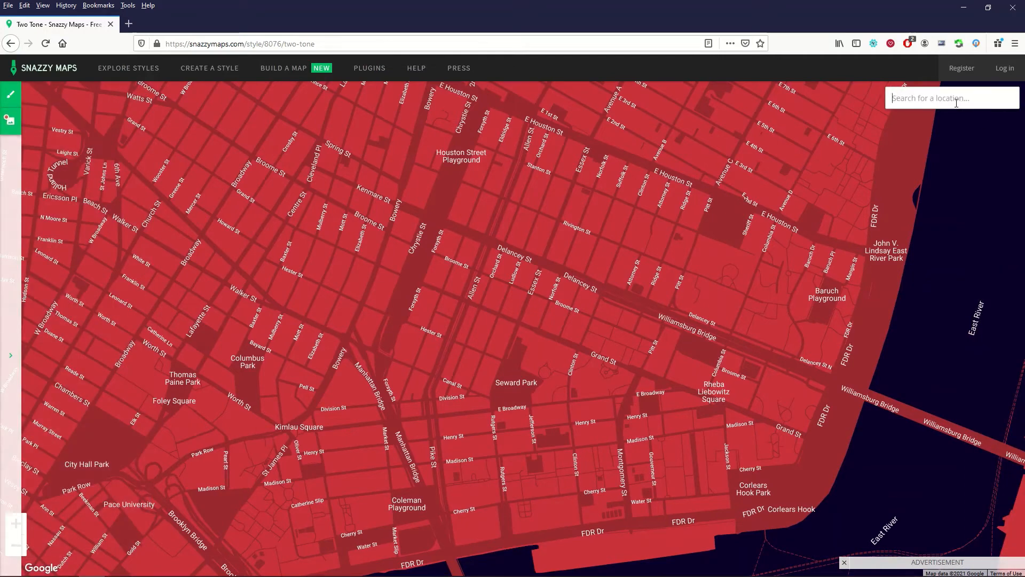
text(new yor)
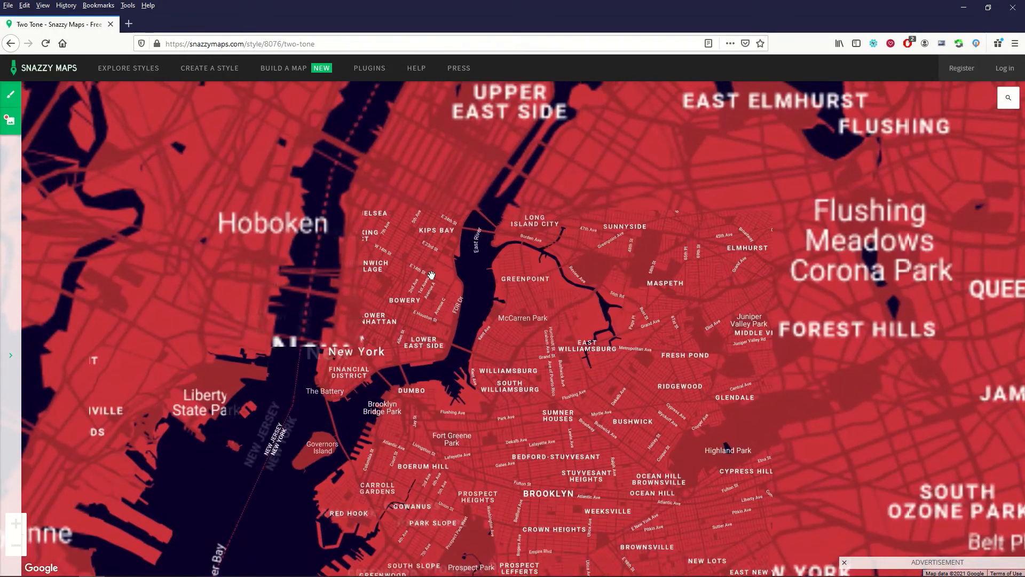
scroll(down, 3)
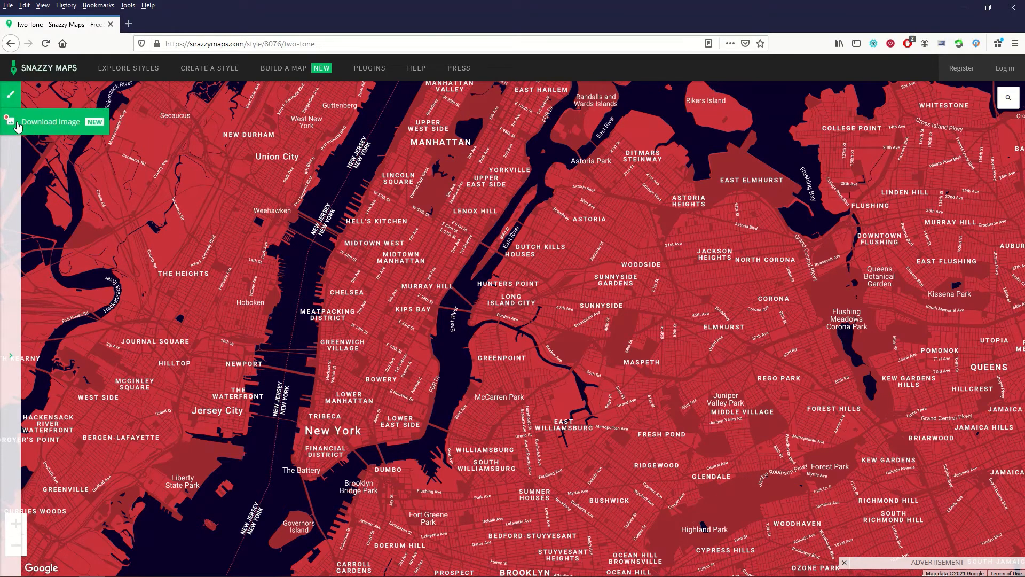
Step: Dismiss the Download Map Images popup and zoom out to show New Jersey through Long Island
click(52, 122)
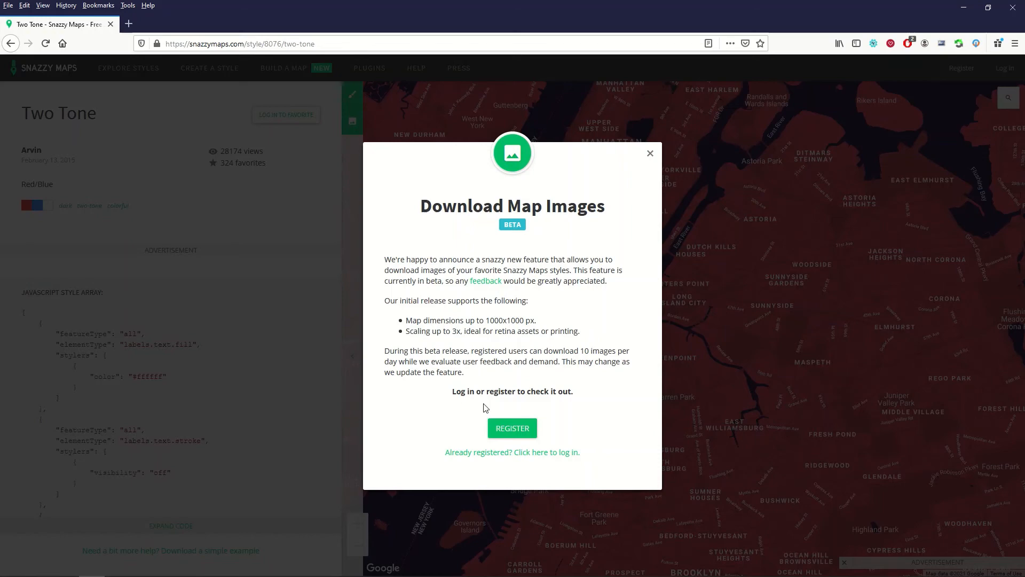
mouse_move(650, 157)
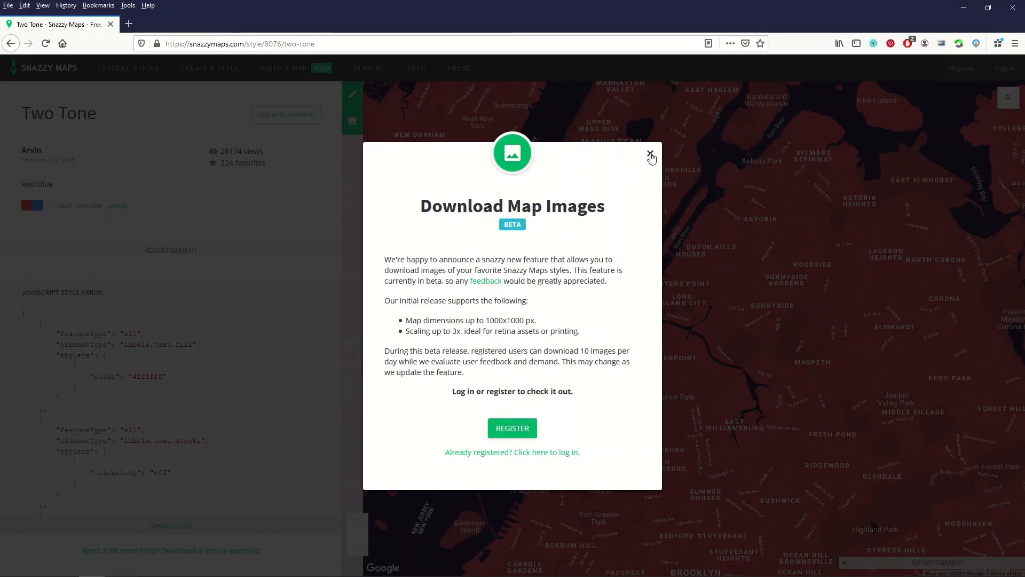
click(650, 157)
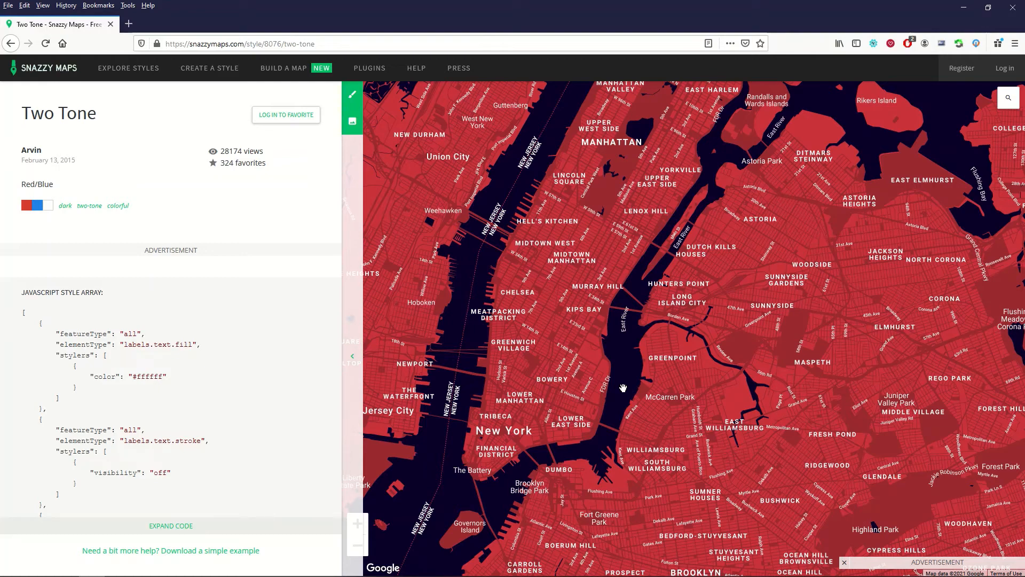
mouse_move(384, 493)
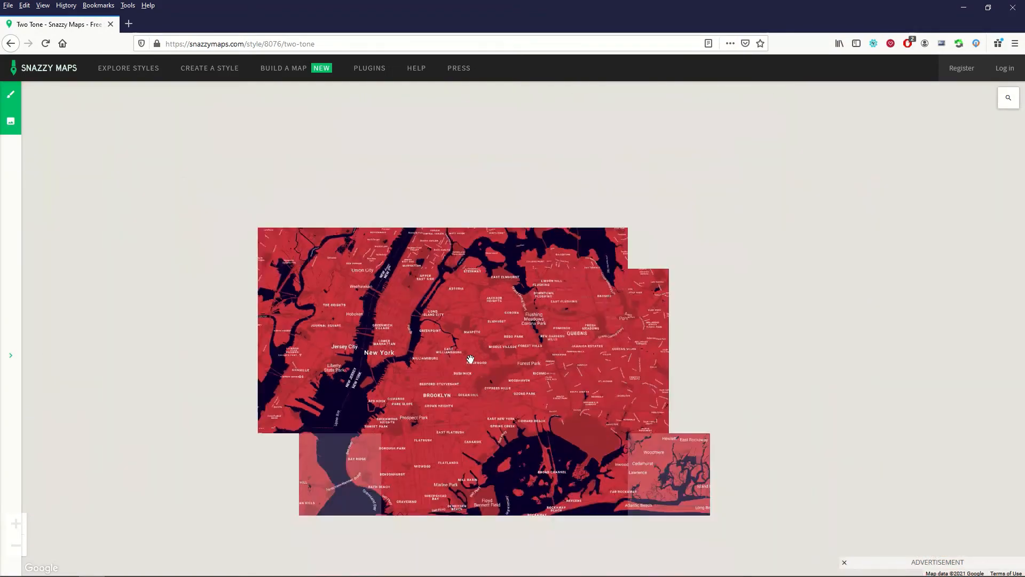
scroll(down, 3)
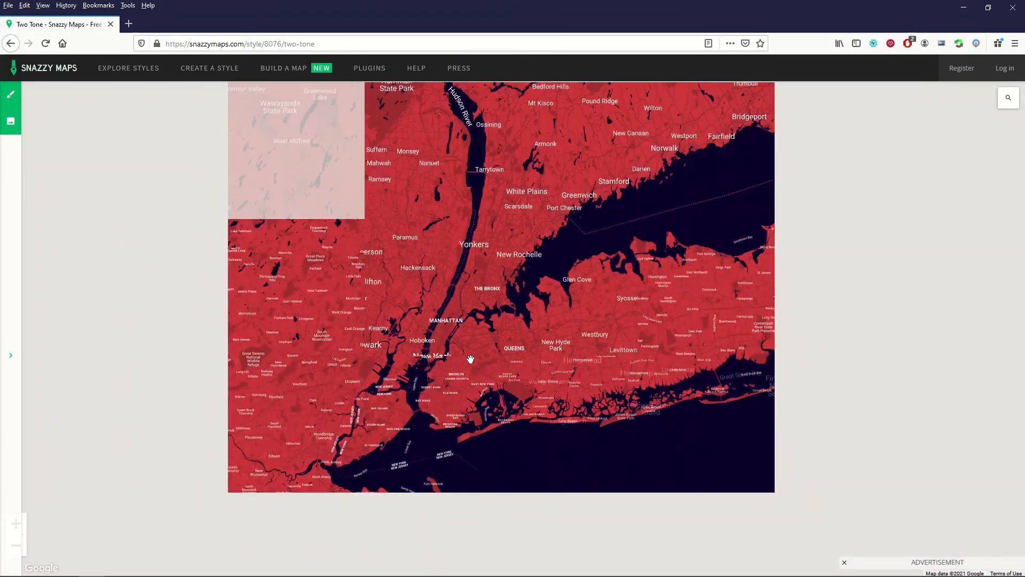
scroll(down, 3)
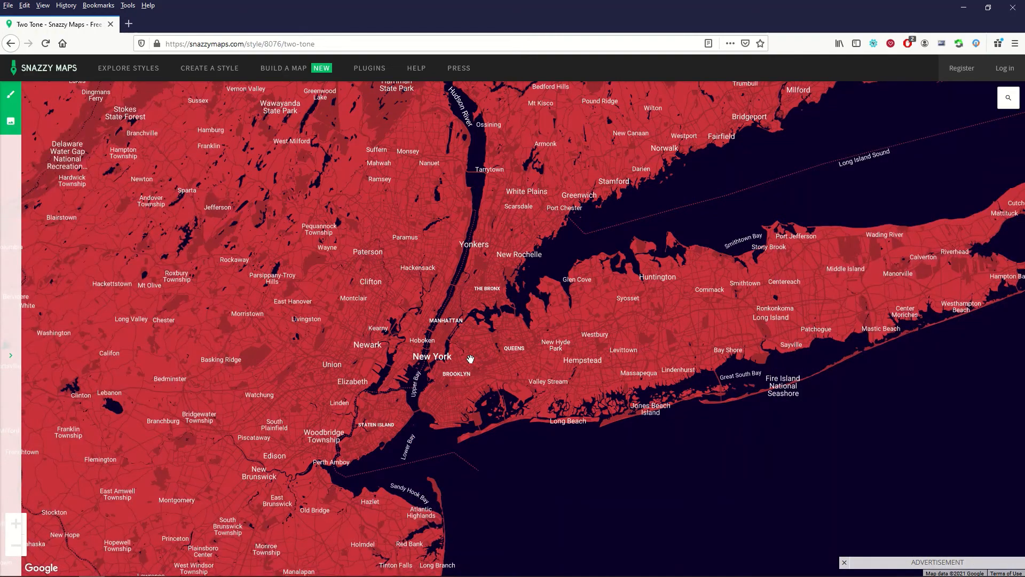